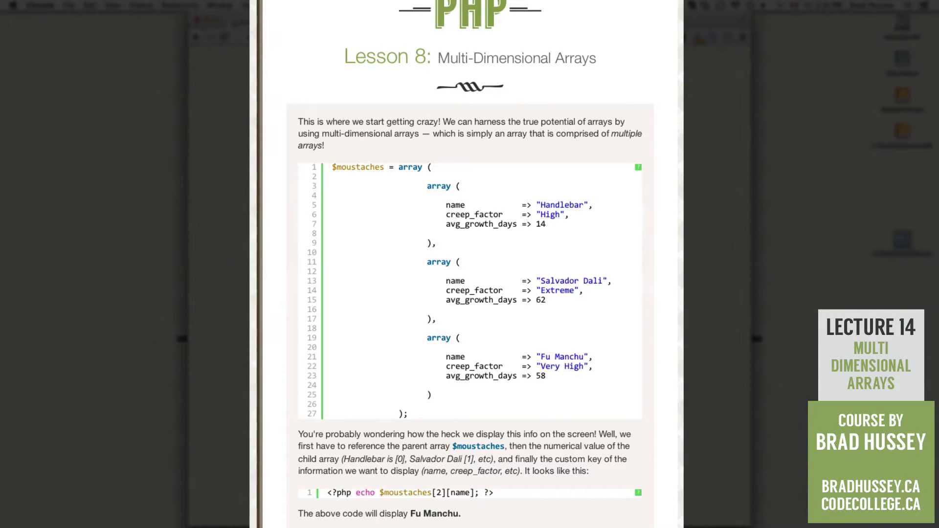
Review the finished moustache example and the practice page in the browser
{"action": "scroll", "scroll_direction": "down", "scroll_amount": 3}
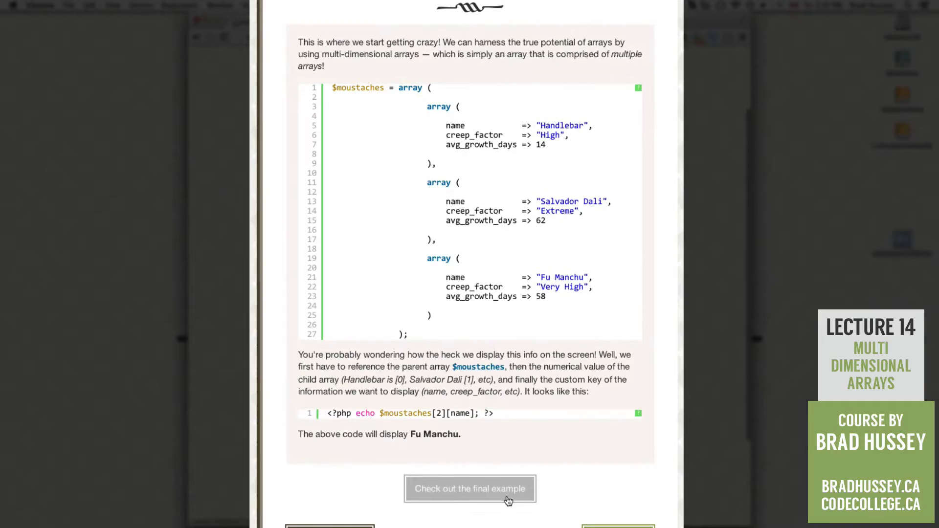
{"action": "left_click", "coordinate": [470, 489]}
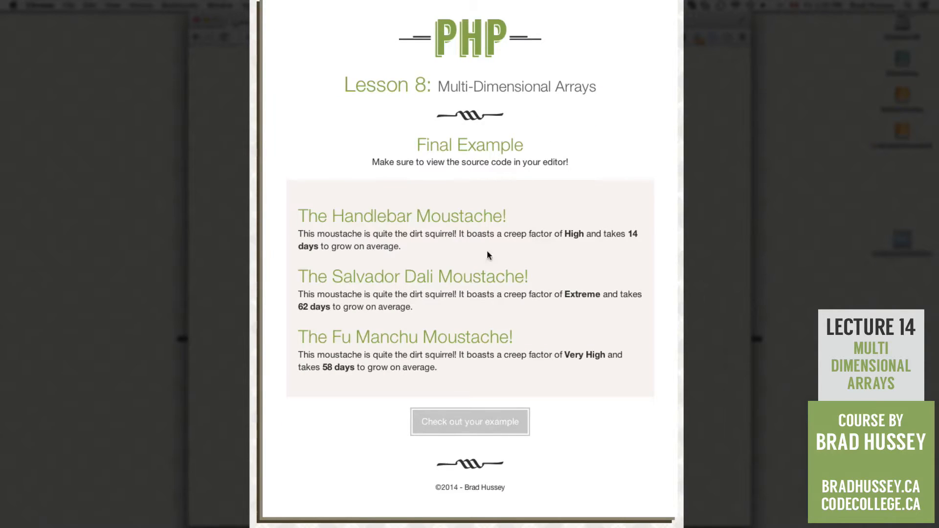
{"action": "left_click_drag", "start_coordinate": [298, 215], "coordinate": [437, 367]}
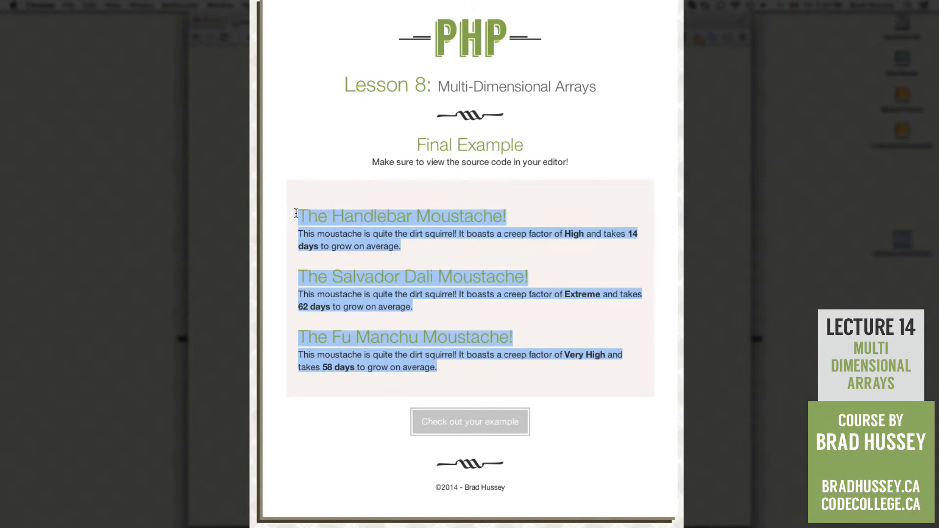
{"action": "left_click", "coordinate": [410, 250]}
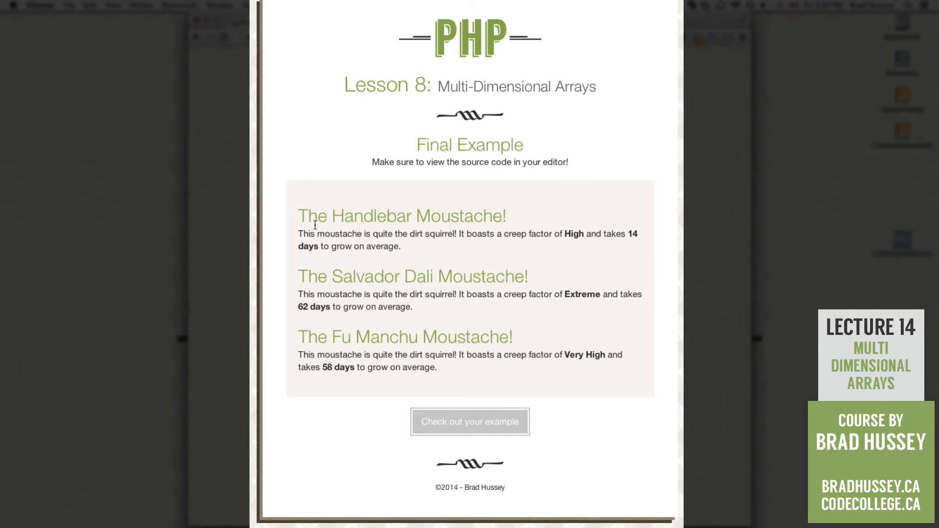
{"action": "mouse_move", "coordinate": [502, 431]}
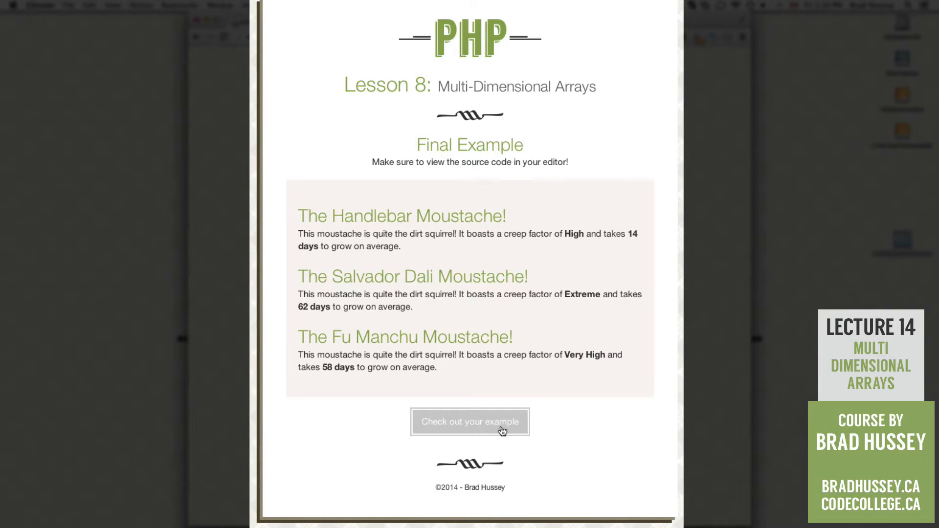
{"action": "left_click", "coordinate": [470, 421]}
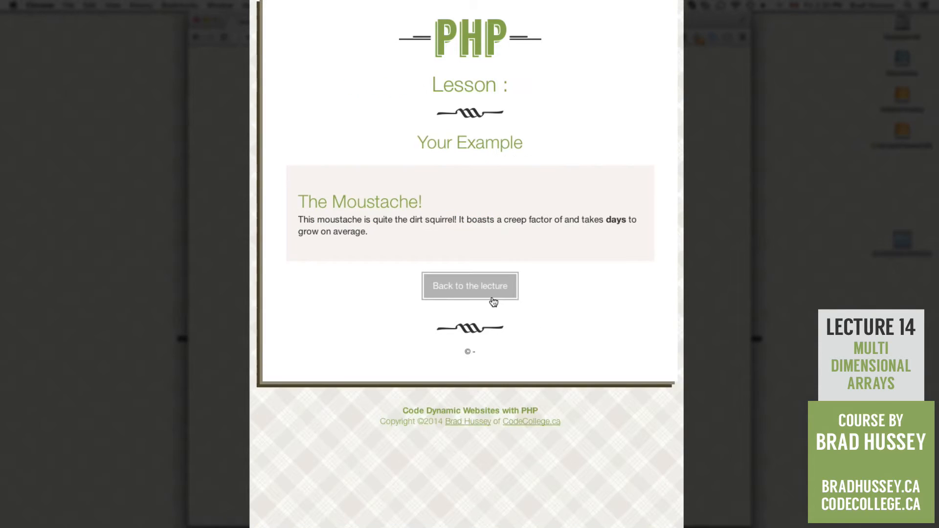
{"action": "left_click", "coordinate": [470, 285]}
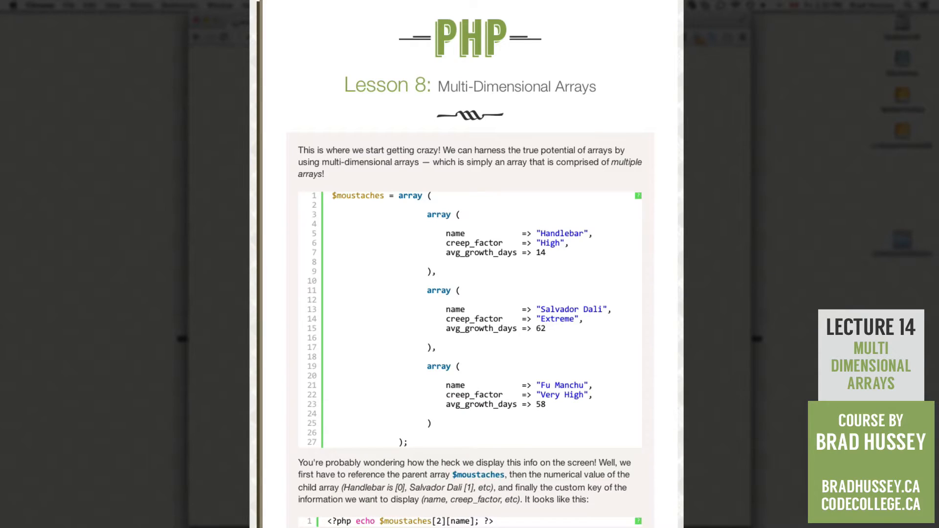
{"action": "scroll", "scroll_direction": "down", "scroll_amount": 3}
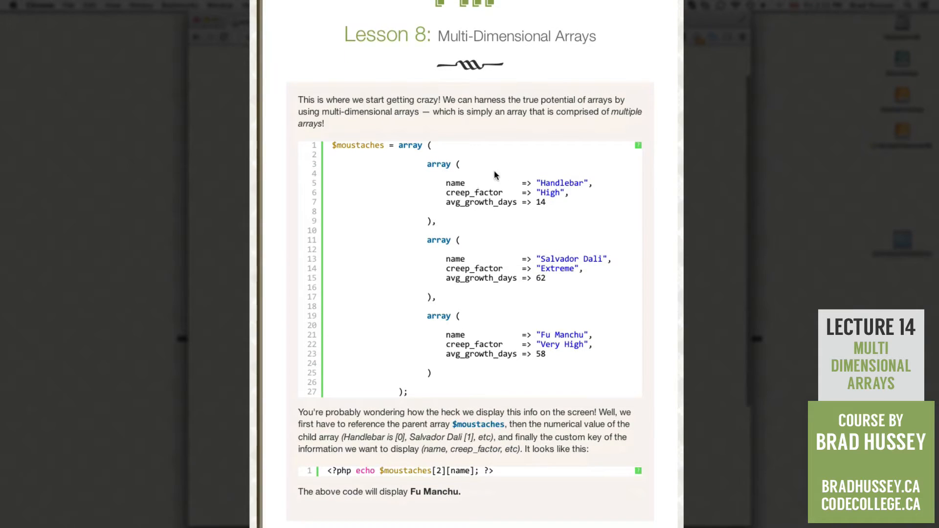
Study the lecture's $moustaches array, its Handlebar and Fu Manchu child arrays and the echo index 2
{"action": "double_click", "coordinate": [358, 145]}
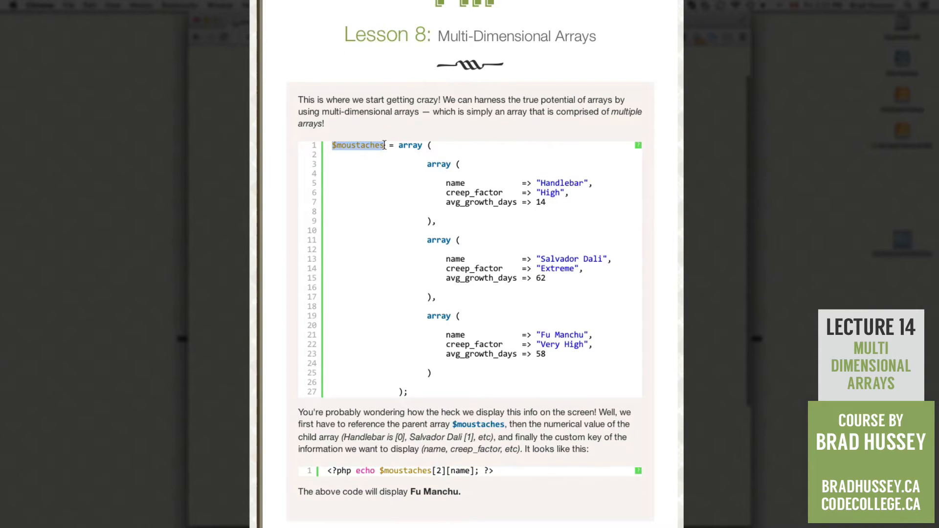
{"action": "double_click", "coordinate": [409, 145]}
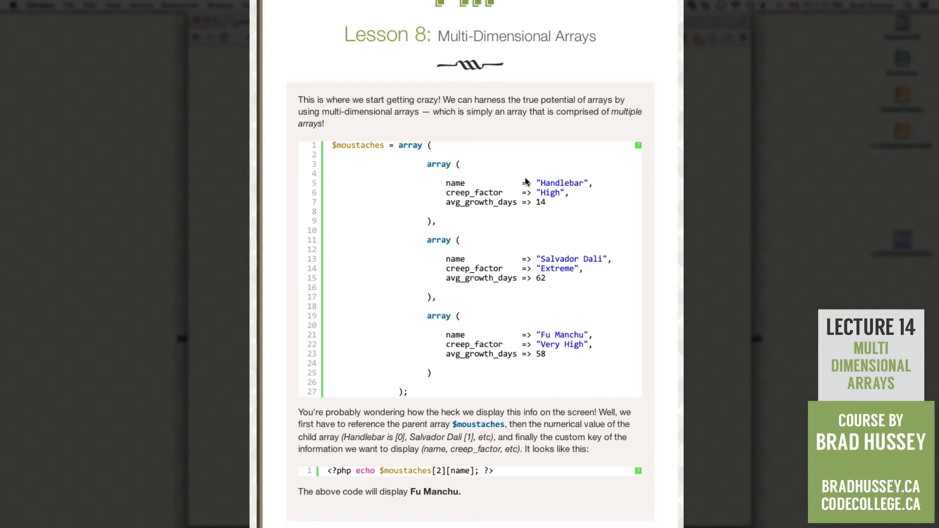
{"action": "mouse_move", "coordinate": [671, 156]}
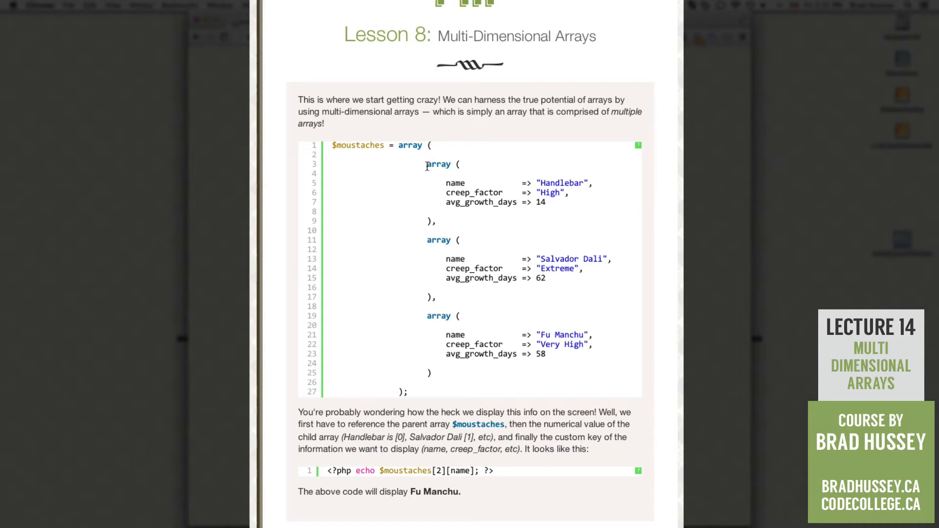
{"action": "left_click_drag", "start_coordinate": [425, 165], "coordinate": [440, 222]}
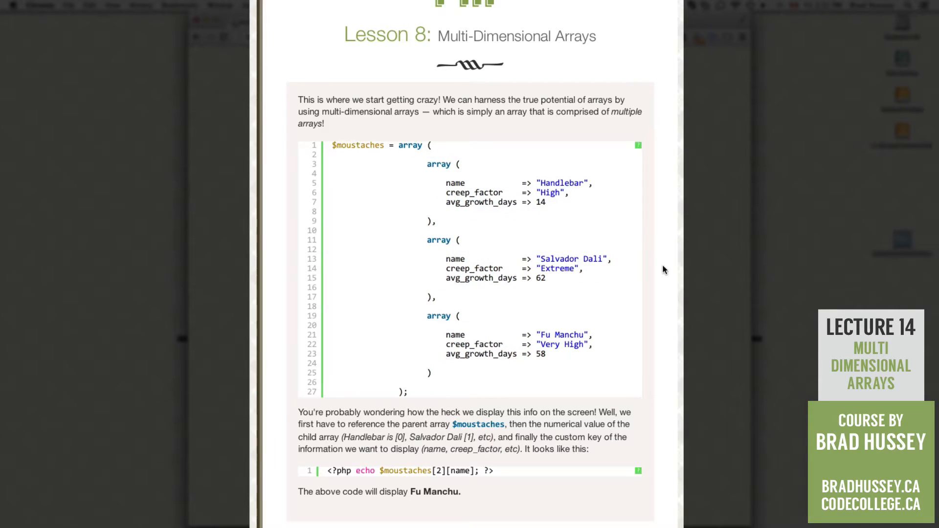
{"action": "scroll", "scroll_direction": "down", "scroll_amount": 3}
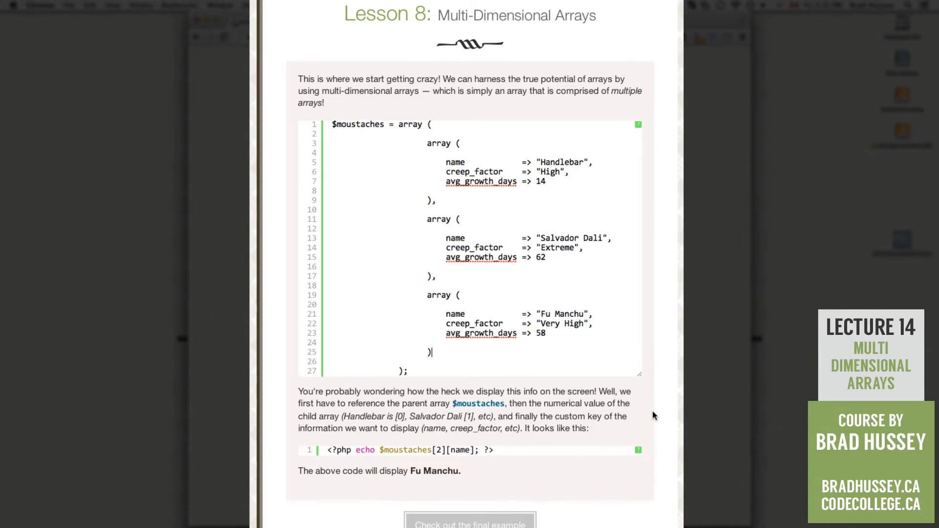
{"action": "scroll", "scroll_direction": "down", "scroll_amount": 3}
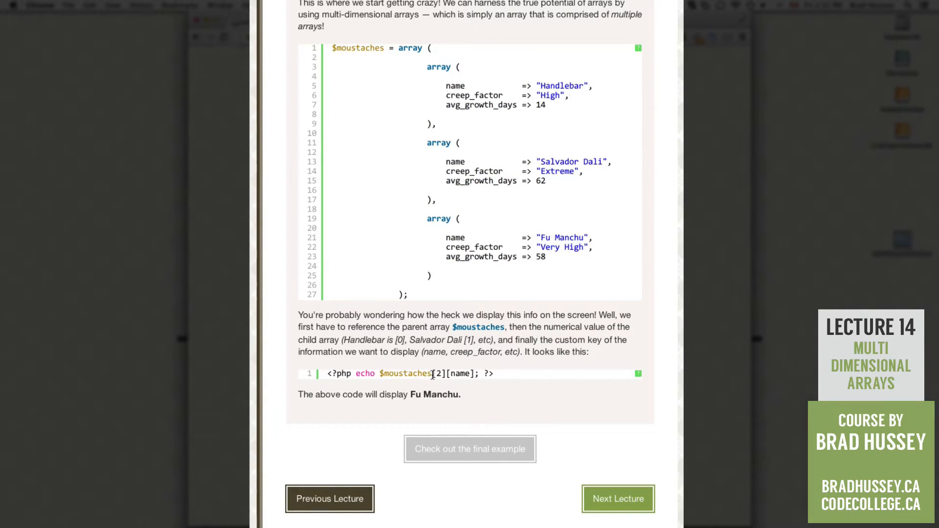
{"action": "double_click", "coordinate": [439, 373]}
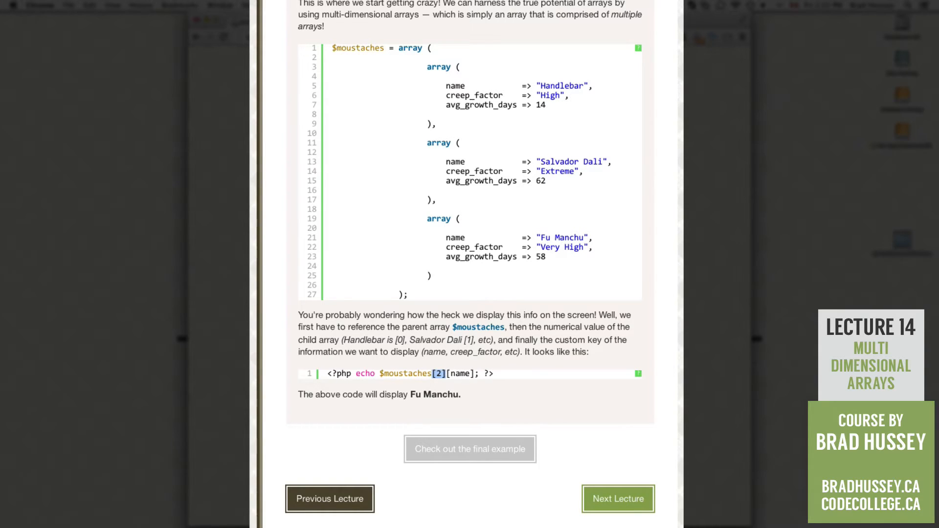
{"action": "mouse_move", "coordinate": [442, 373]}
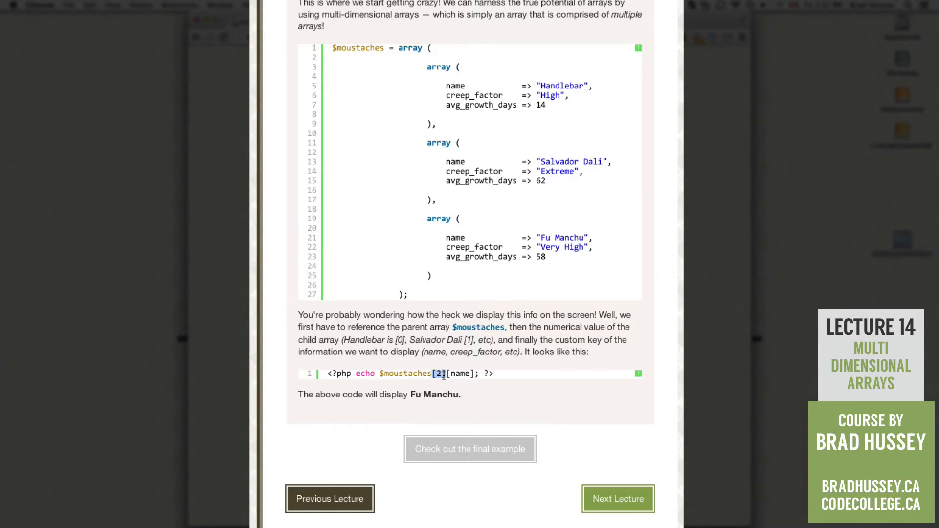
{"action": "mouse_move", "coordinate": [429, 225]}
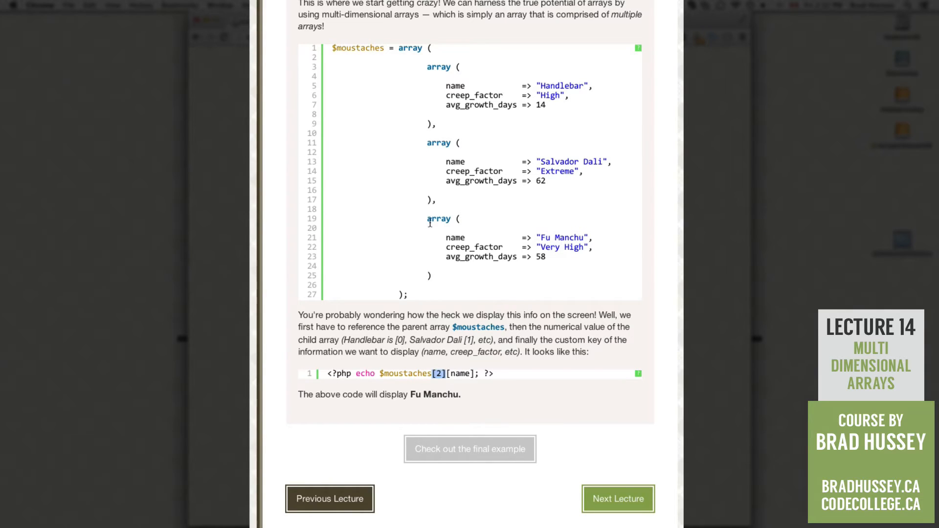
{"action": "mouse_move", "coordinate": [469, 392]}
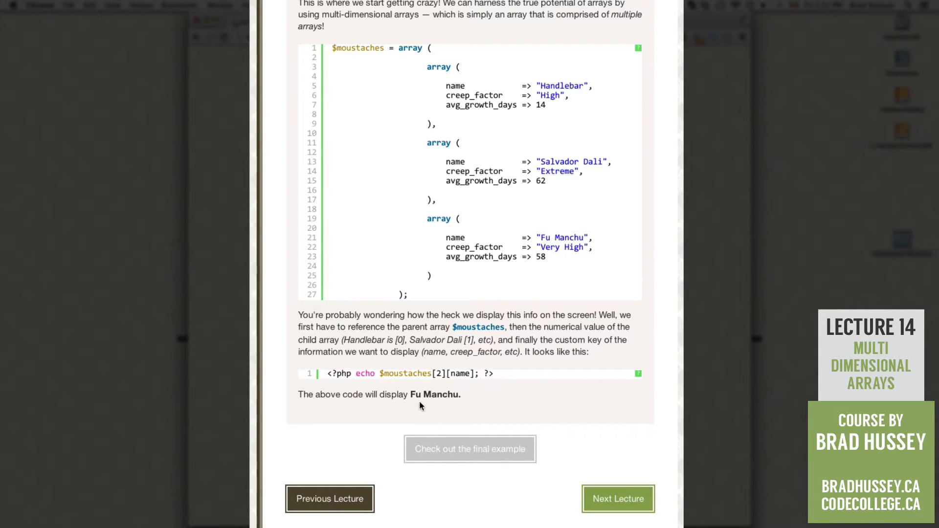
{"action": "mouse_move", "coordinate": [472, 397]}
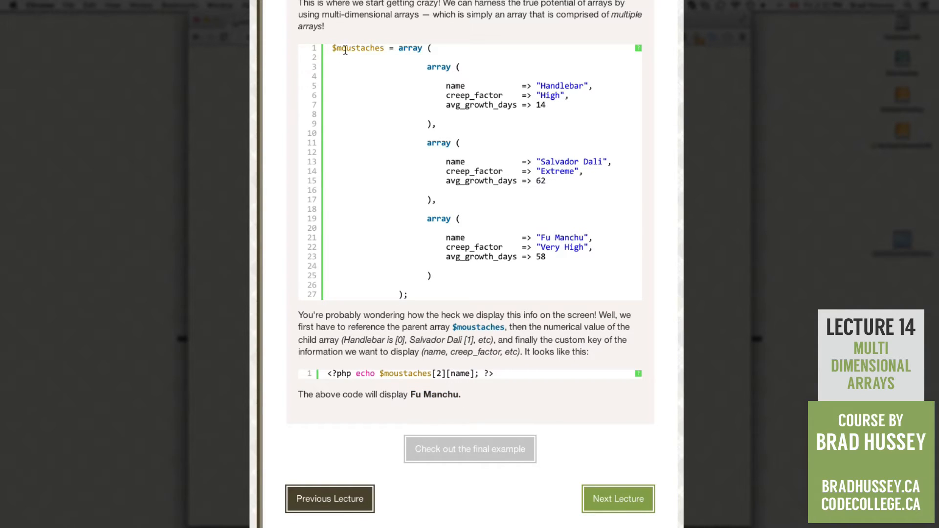
{"action": "mouse_move", "coordinate": [415, 48]}
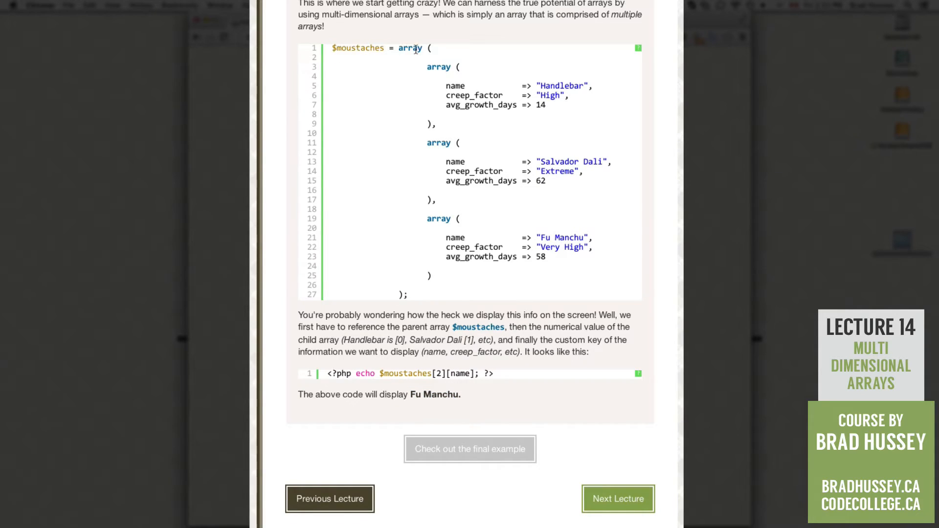
{"action": "mouse_move", "coordinate": [468, 233]}
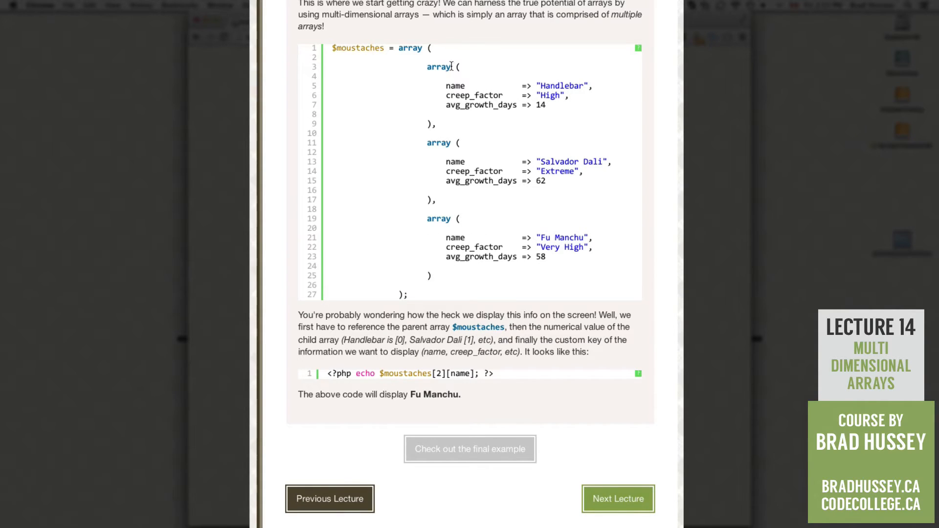
{"action": "left_click_drag", "start_coordinate": [425, 219], "coordinate": [430, 276]}
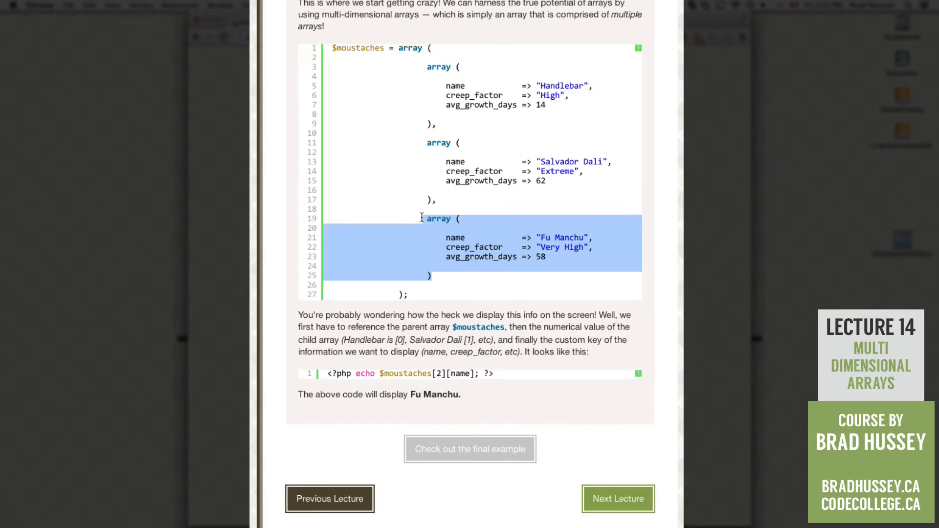
{"action": "double_click", "coordinate": [455, 237]}
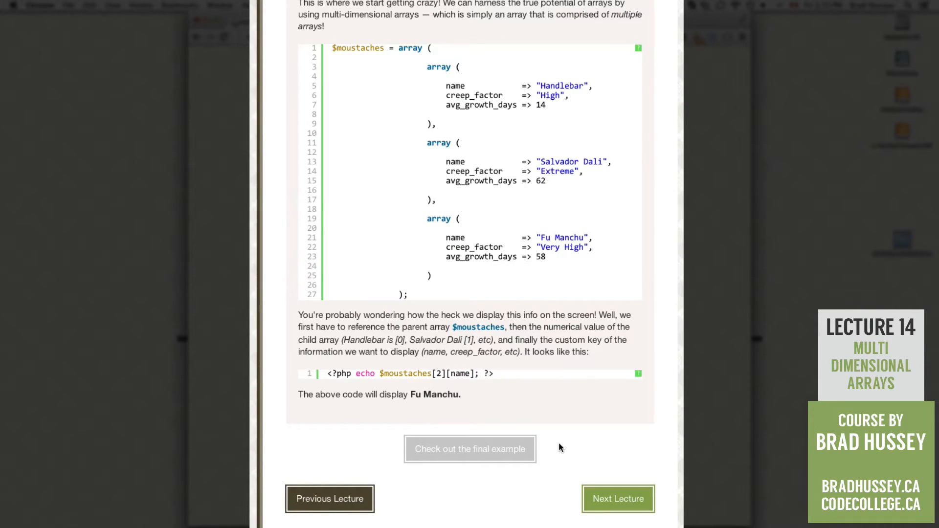
In practice.php define the TITLE constant "Multi-Dimensional Arrays" under the Constants comment
{"action": "left_click", "coordinate": [470, 449]}
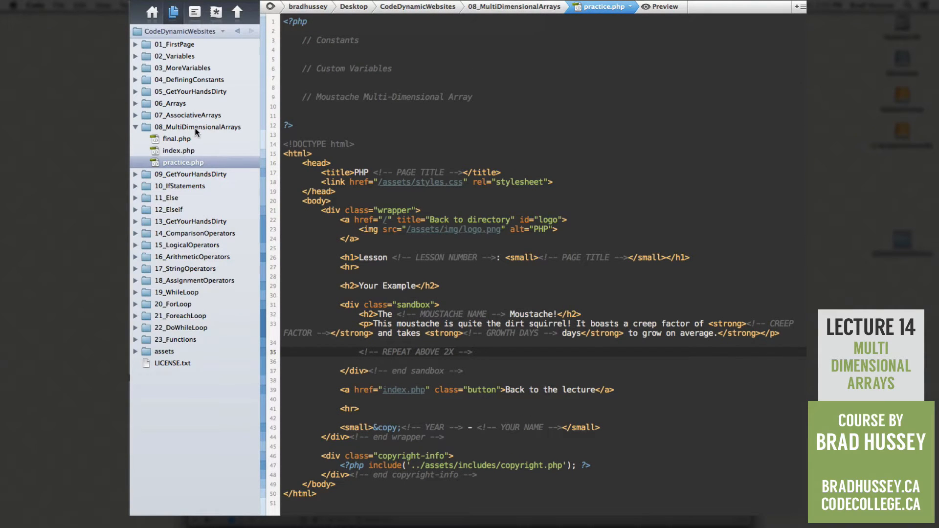
{"action": "left_click", "coordinate": [197, 126]}
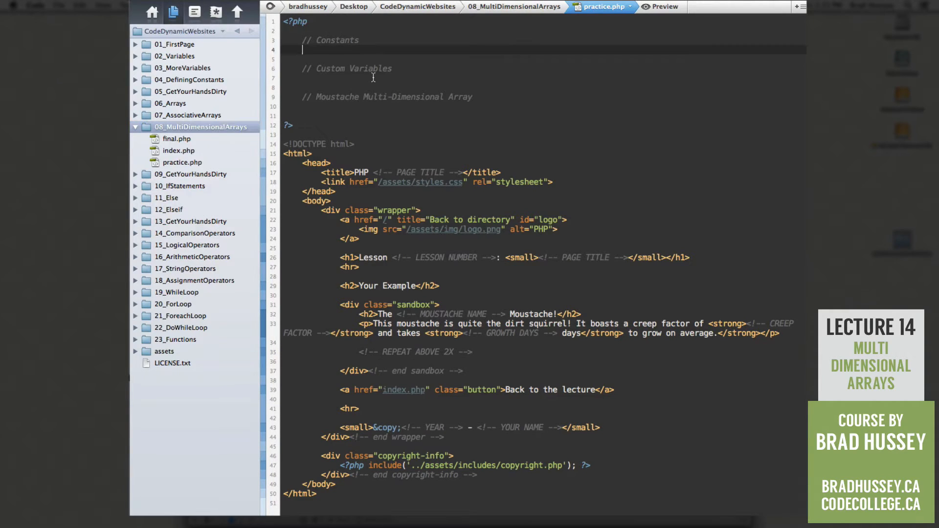
{"action": "left_click", "coordinate": [375, 79]}
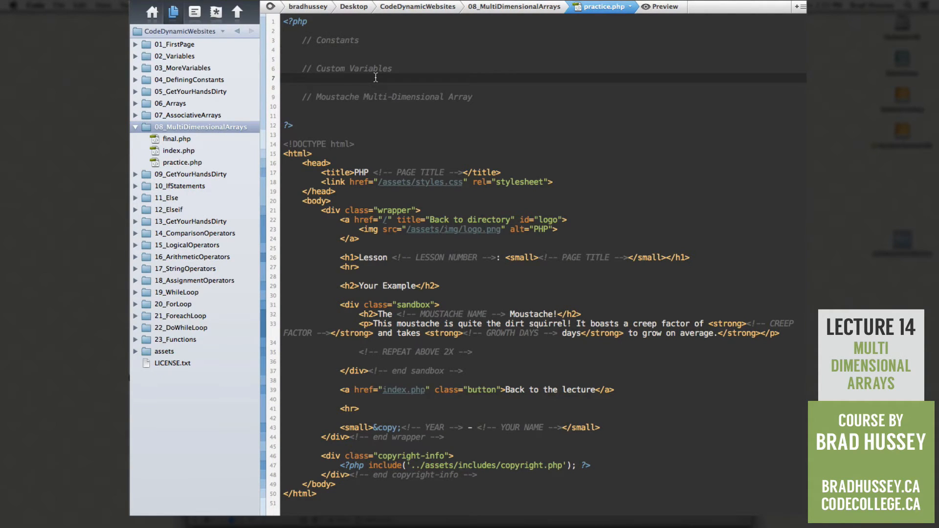
{"action": "type", "text": "define(\"TITLE\", \"Multi-Dimensional Arrays\");"}
{"action": "left_click", "coordinate": [543, 87]}
{"action": "type", "text": "$lesson_num = 8;"}
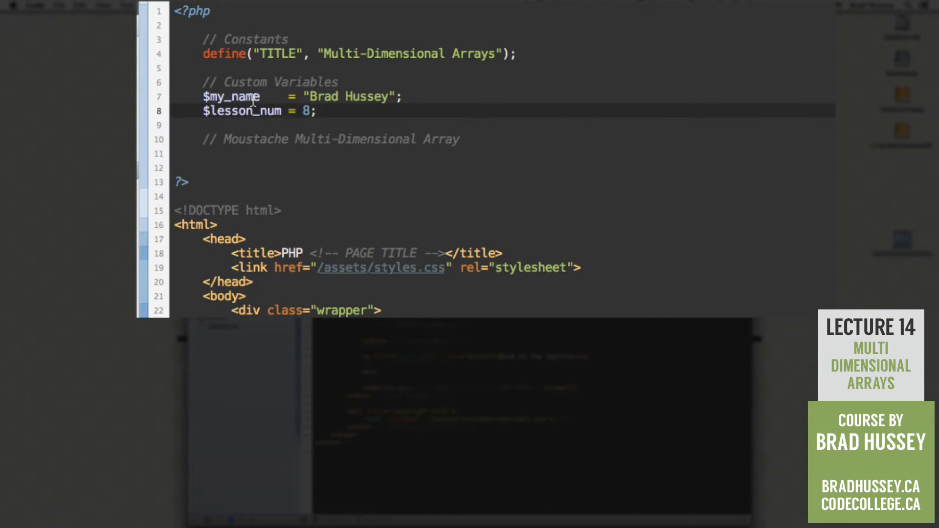
{"action": "left_click", "coordinate": [452, 155]}
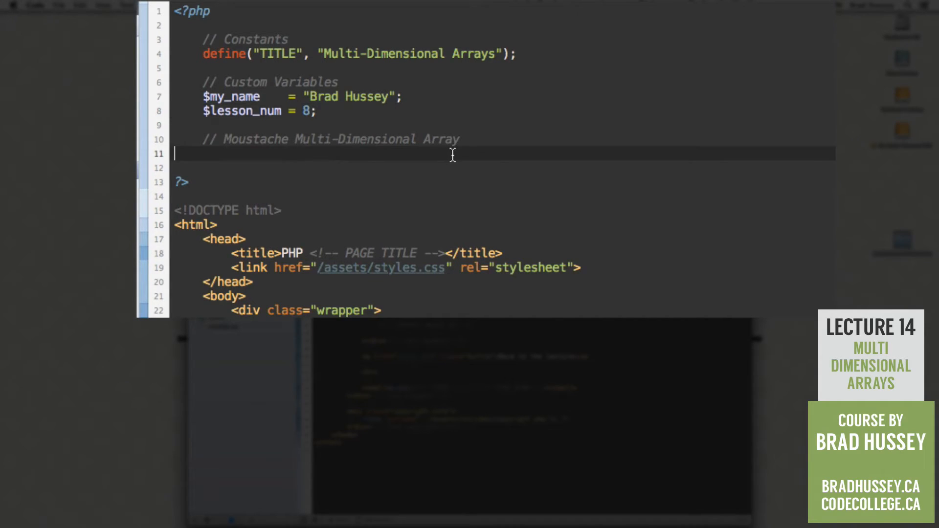
Start $moustaches = array( containing nested array(), entries
{"action": "type", "text": "$moustaches = array("}
{"action": "type", "text": ");"}
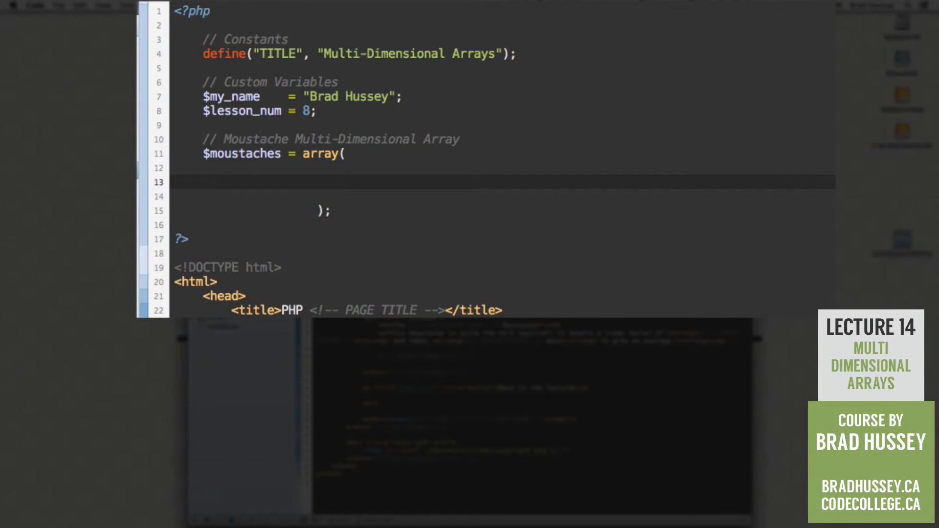
{"action": "type", "text": "array(),"}
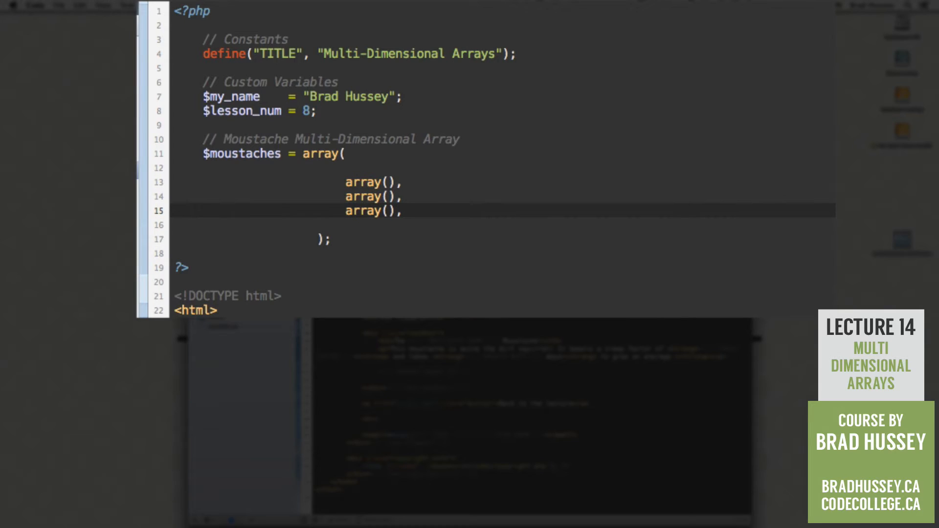
{"action": "left_click", "coordinate": [402, 211]}
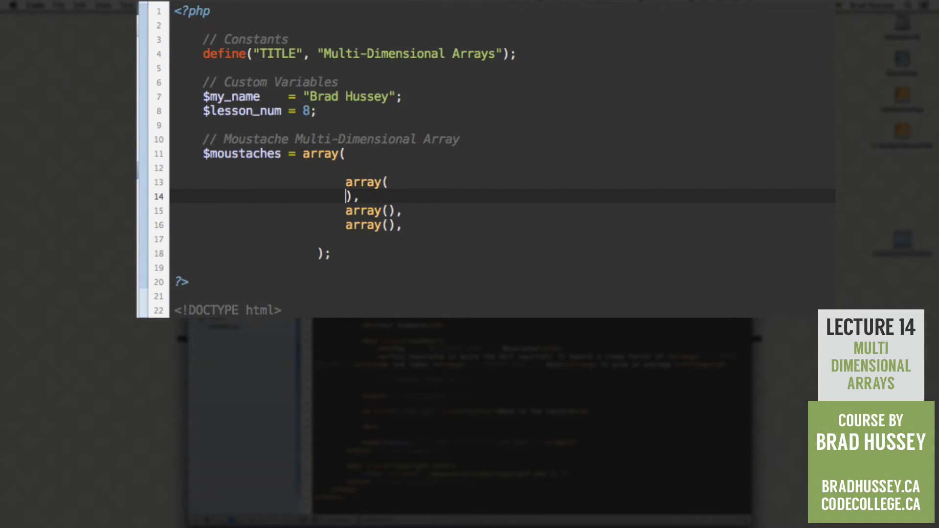
Fill the first inner array with name => "Handlebar", creep_factor and avg_growth_days 14
{"action": "type", "text": "name =>"}
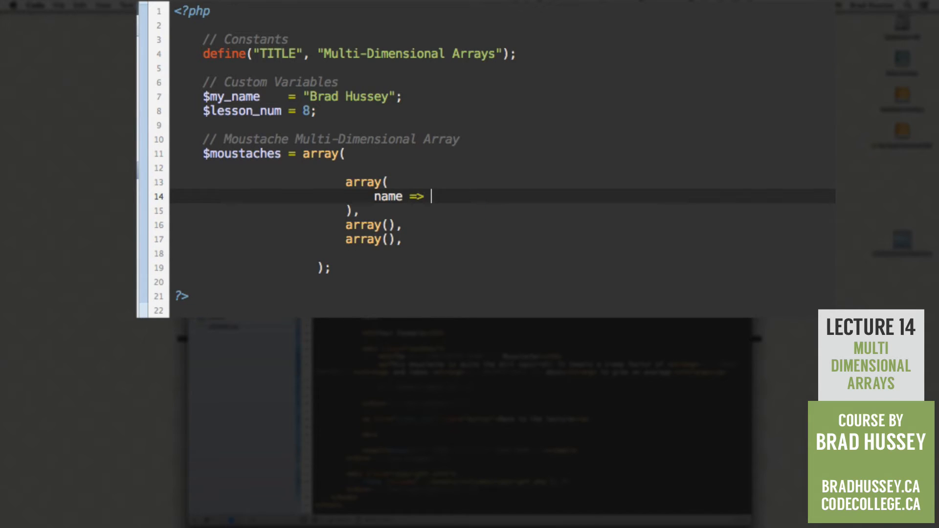
{"action": "type", "text": "\"Handlebar\","}
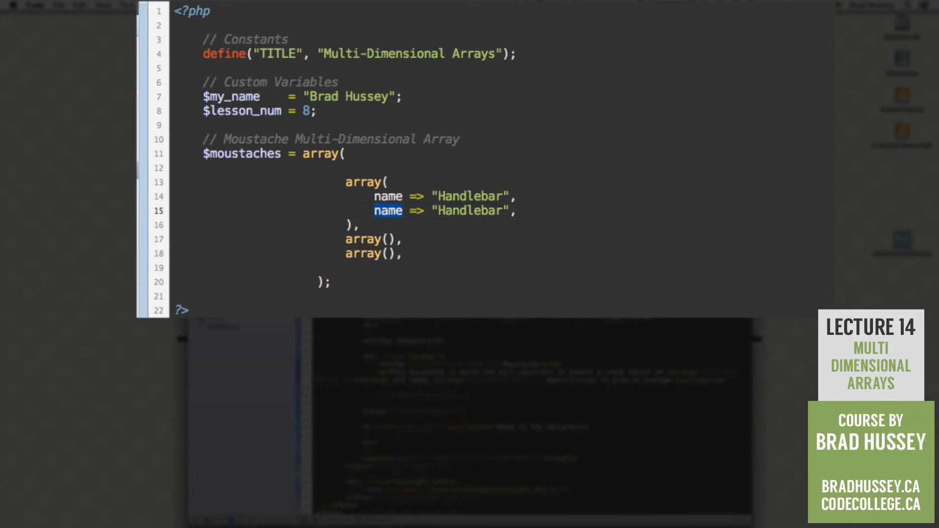
{"action": "type", "text": "creep_factor => \"High\","}
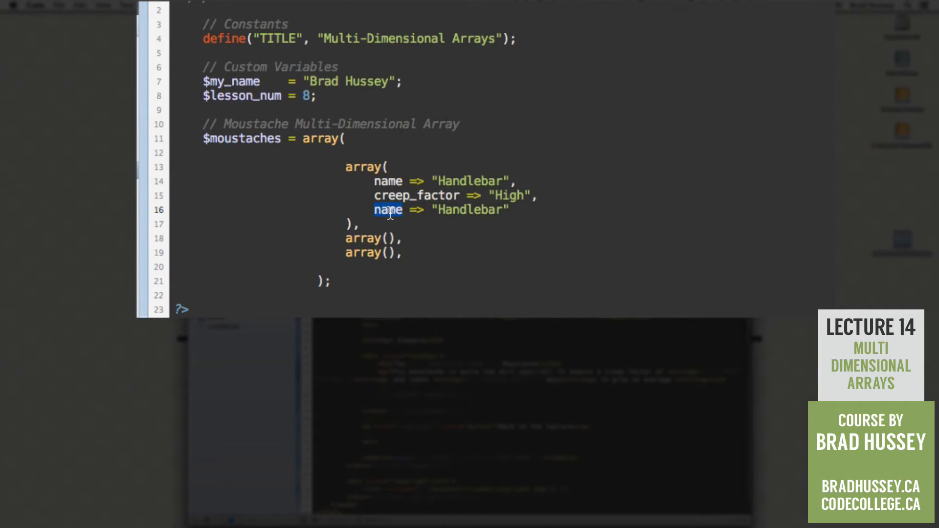
{"action": "type", "text": "avg_growh"}
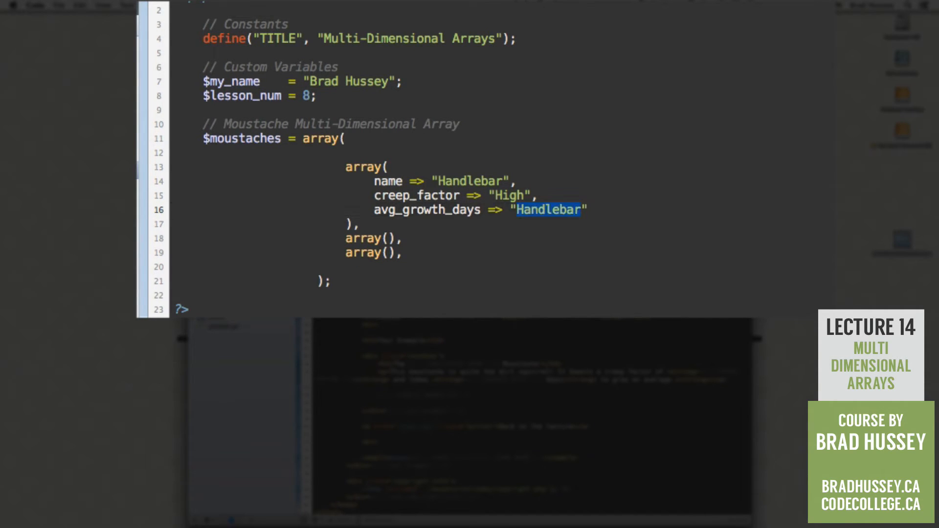
{"action": "type", "text": "14"}
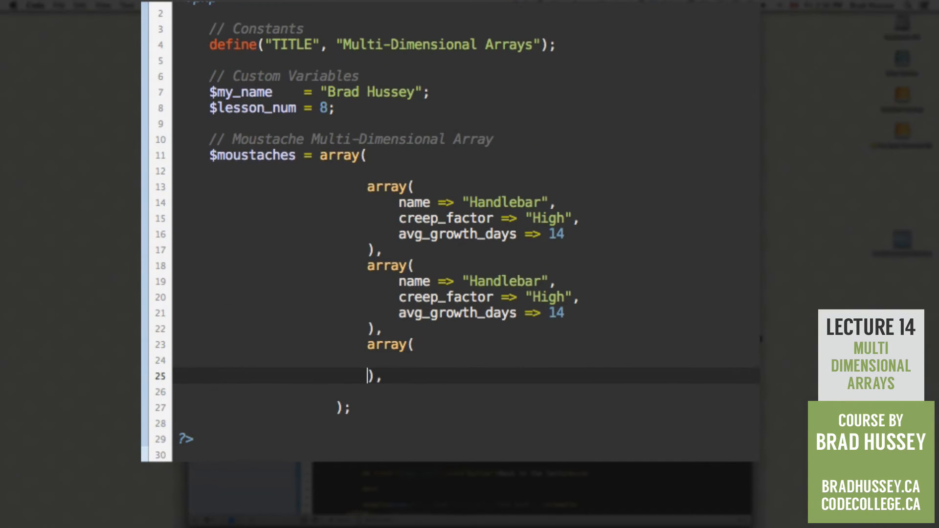
Make the second moustache Salvador Dali with 62 growth days
{"action": "type", "text": "name => \"Handlebar\","}
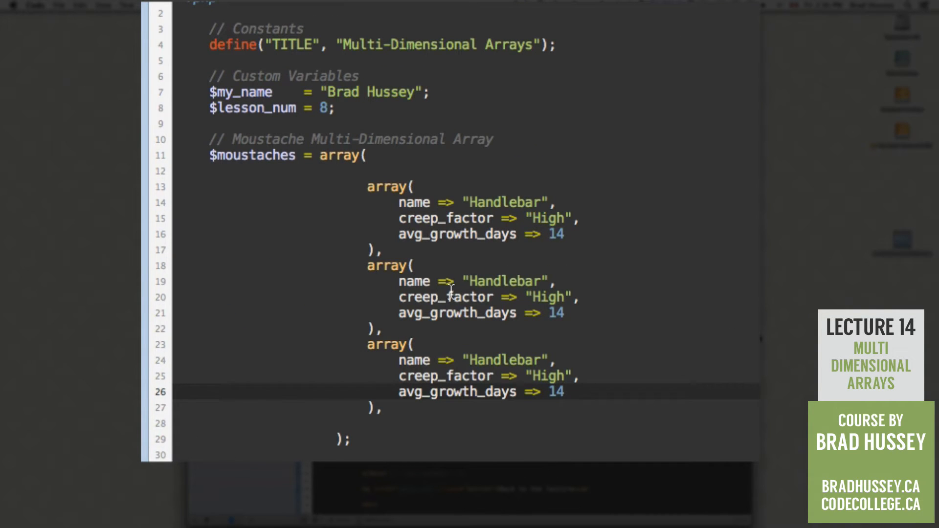
{"action": "double_click", "coordinate": [505, 280]}
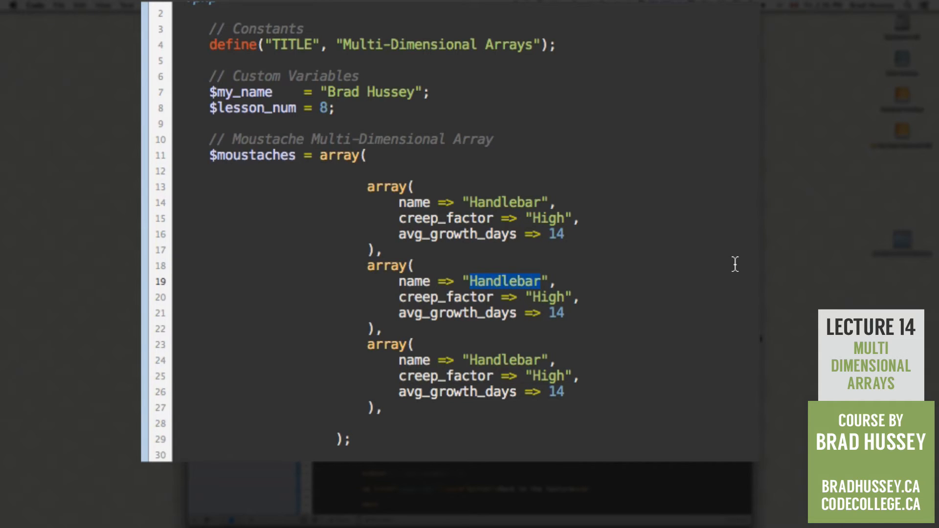
{"action": "type", "text": "Salv"}
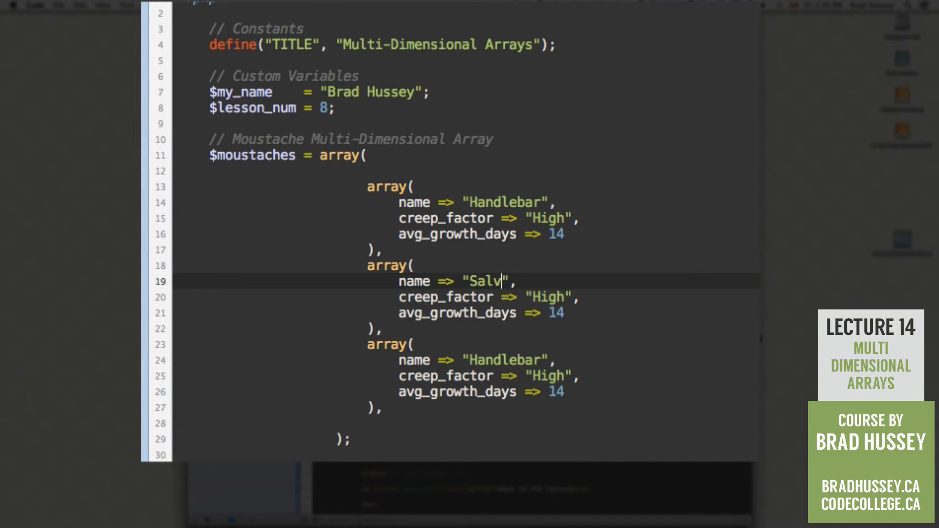
{"action": "type", "text": "ador"}
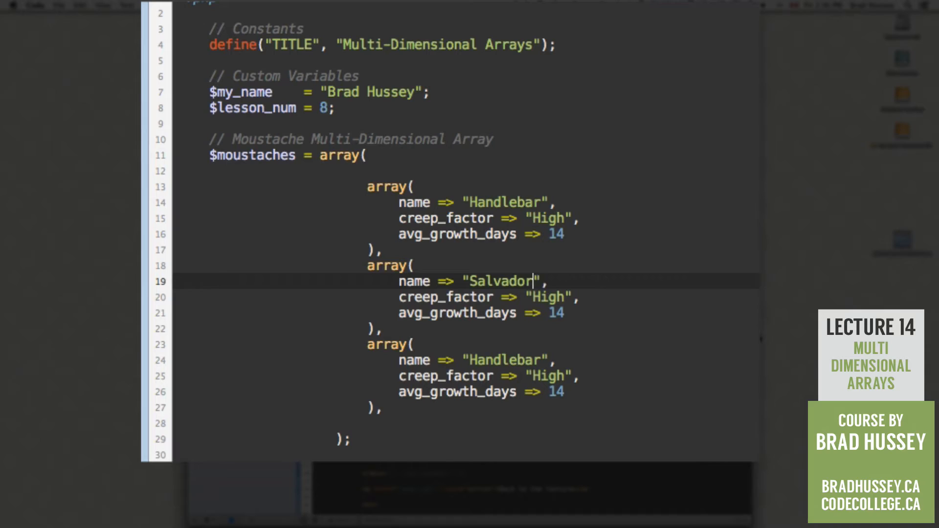
{"action": "type", "text": "Dali"}
{"action": "left_click", "coordinate": [489, 296]}
{"action": "type", "text": "Extreme"}
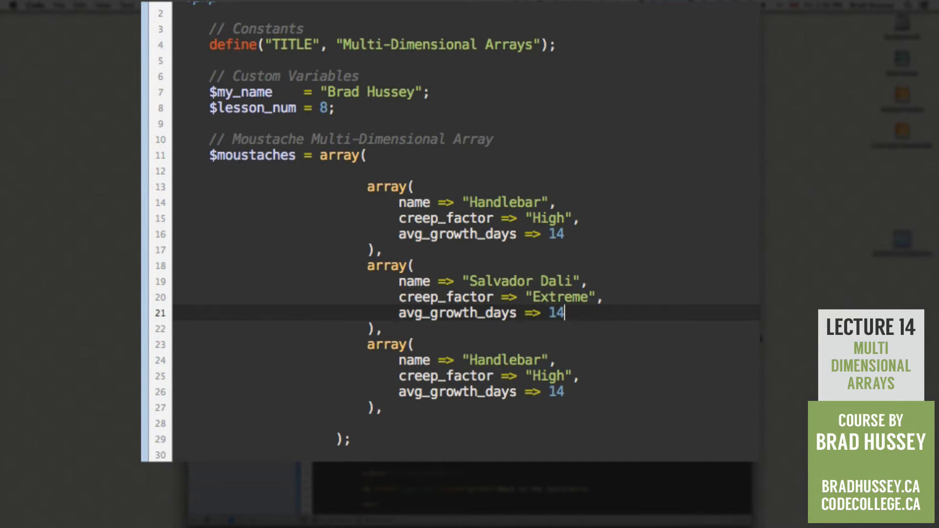
{"action": "type", "text": "62"}
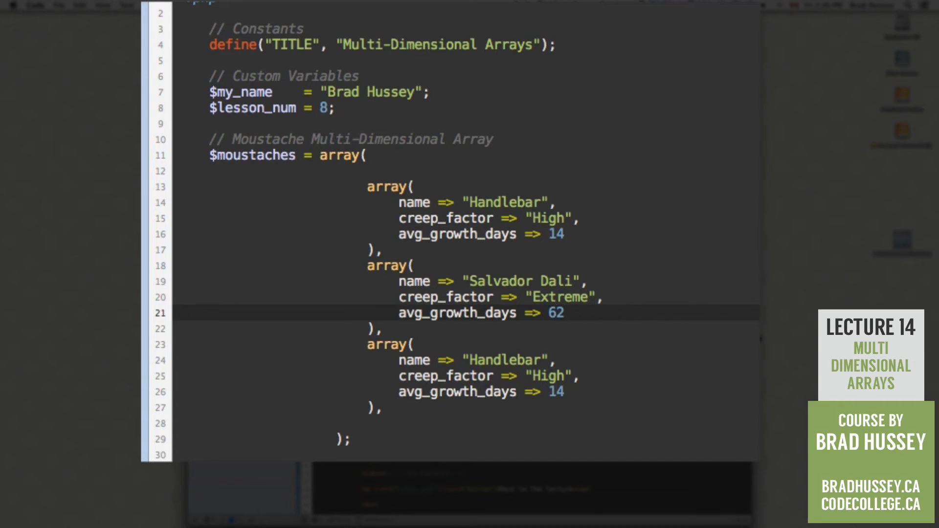
Make the third moustache Fu Manchu with Very High creep factor and 58 growth days
{"action": "double_click", "coordinate": [503, 360]}
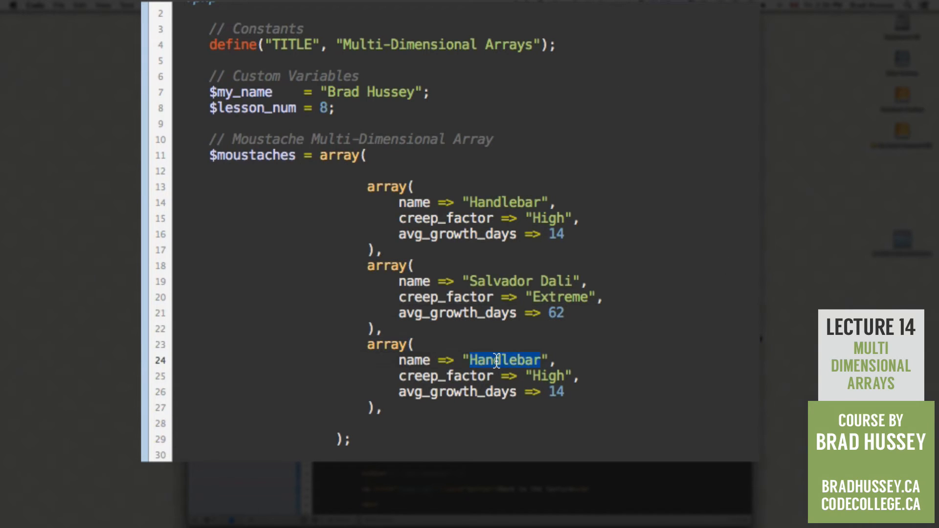
{"action": "type", "text": "Fu Manchu"}
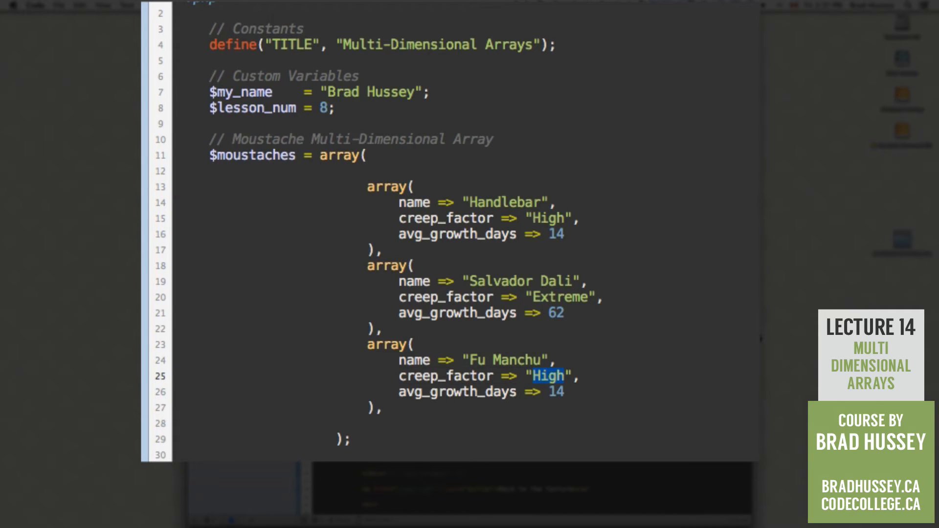
{"action": "type", "text": "Very"}
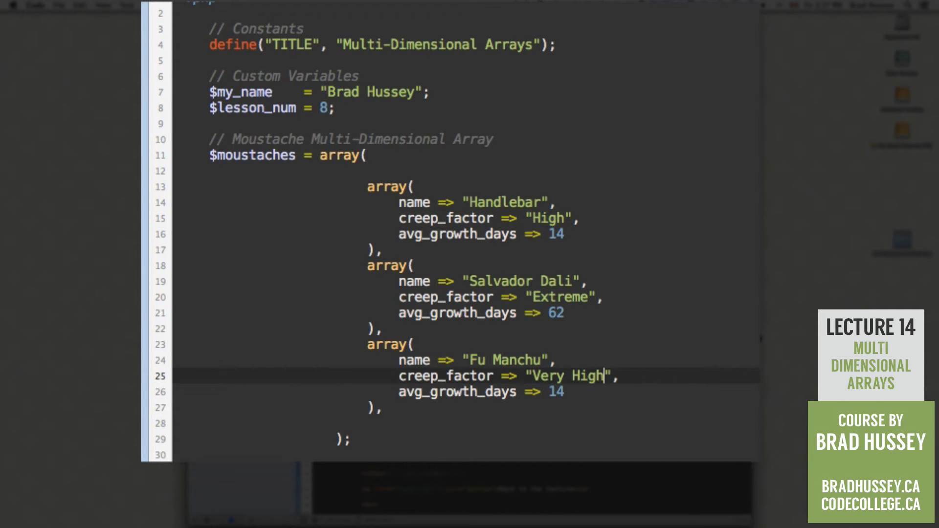
{"action": "type", "text": "58"}
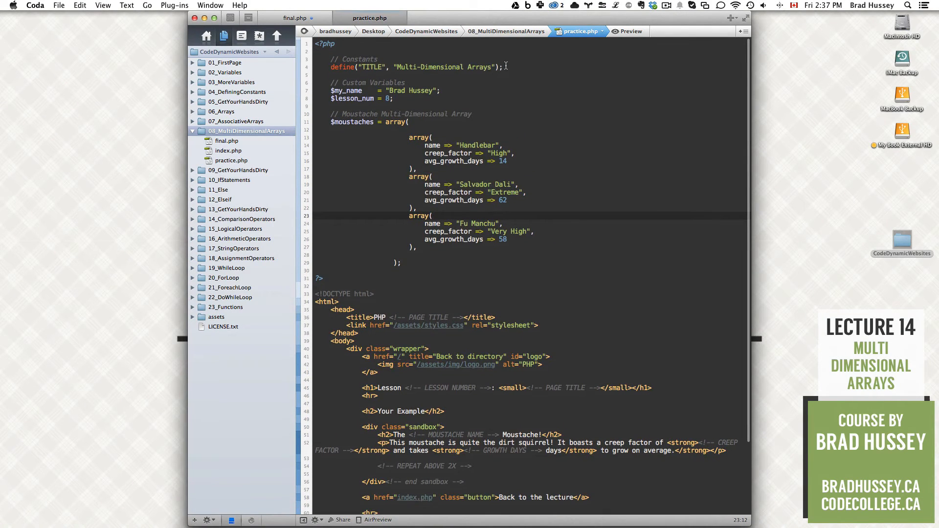
{"action": "mouse_move", "coordinate": [395, 325]}
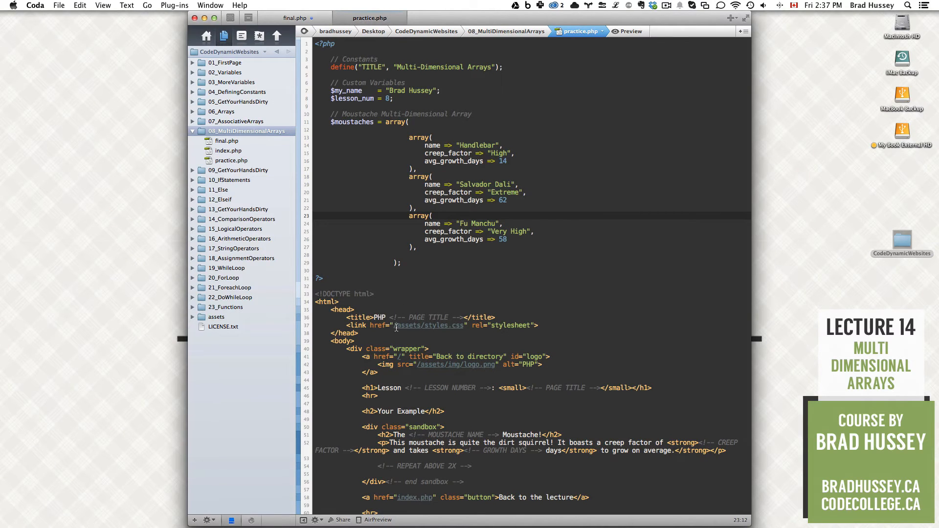
Replace the page title placeholder comment in the <title> tag with a PHP echo of TITLE
{"action": "double_click", "coordinate": [424, 317]}
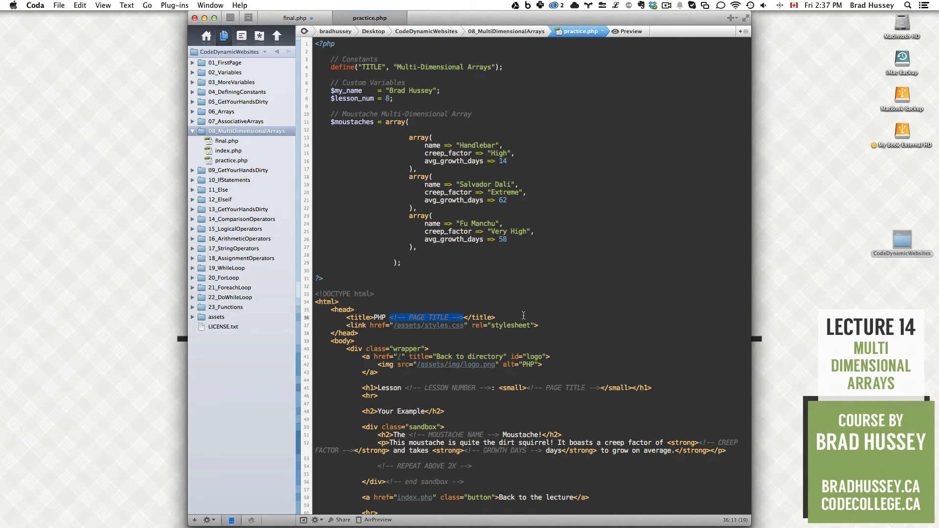
{"action": "mouse_move", "coordinate": [509, 336]}
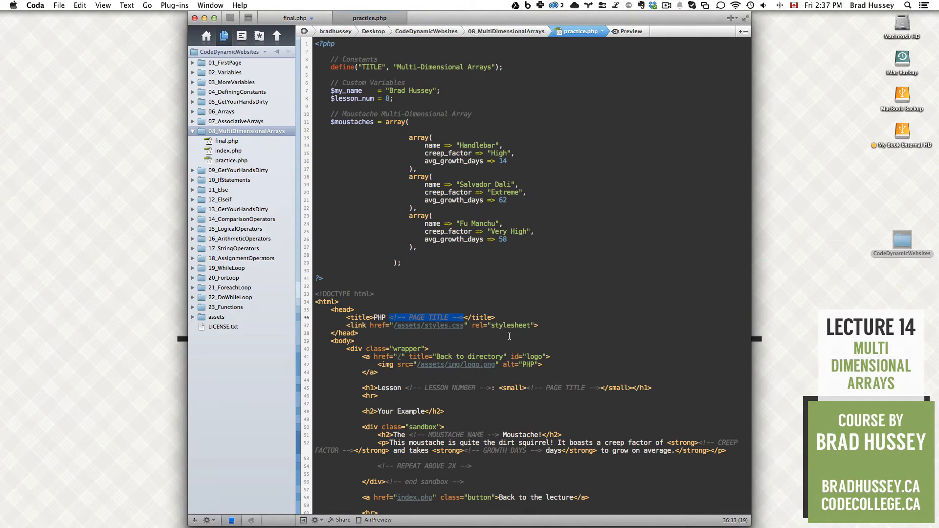
{"action": "scroll", "scroll_direction": "down", "scroll_amount": 3}
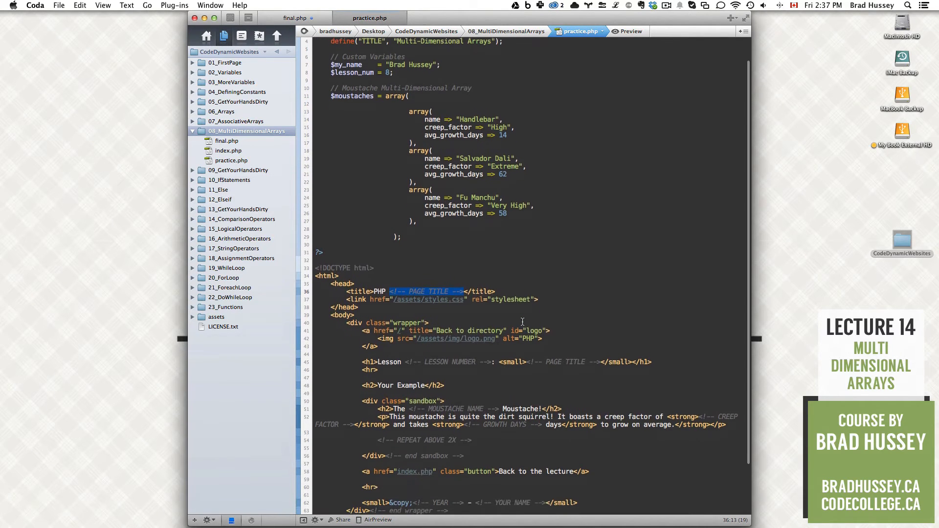
{"action": "scroll", "scroll_direction": "down", "scroll_amount": 3}
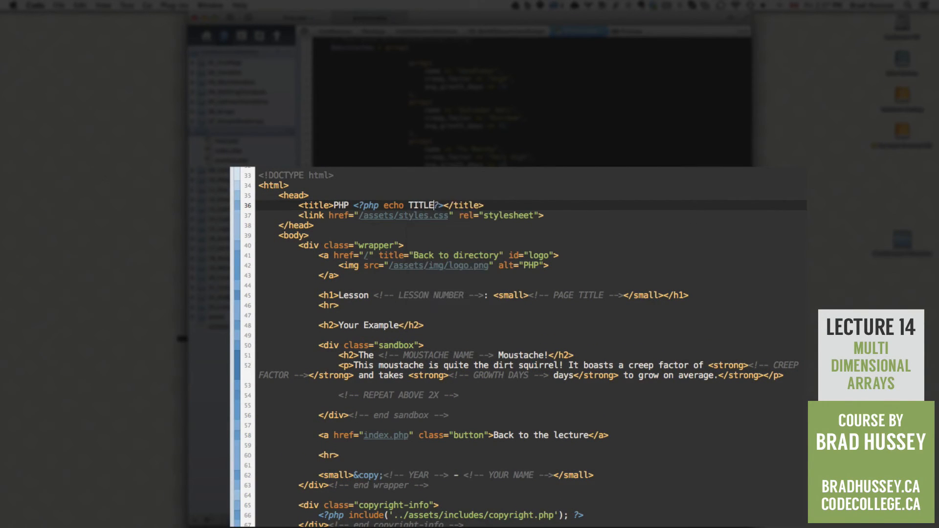
Make the heading echo TITLE and $lesson_num in place of the placeholder comments
{"action": "type", "text": ";"}
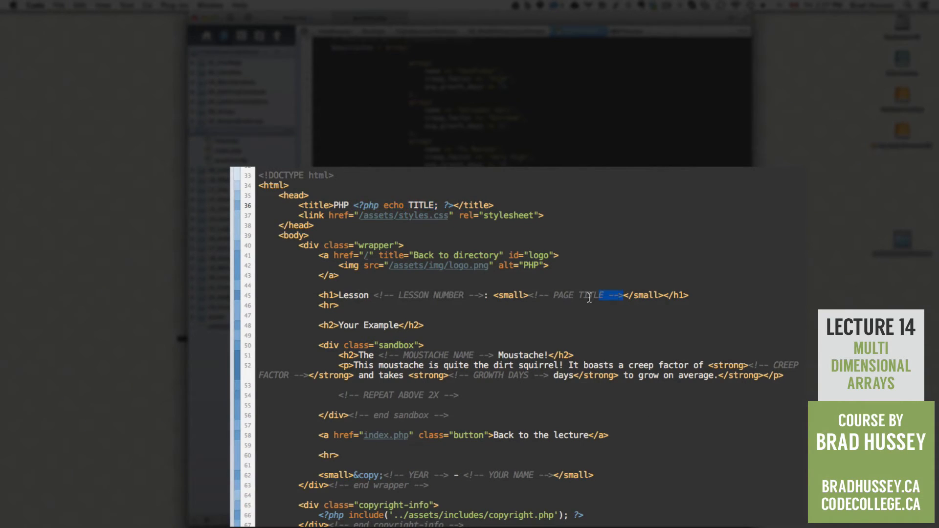
{"action": "type", "text": "<?php echo TITLE; ?>"}
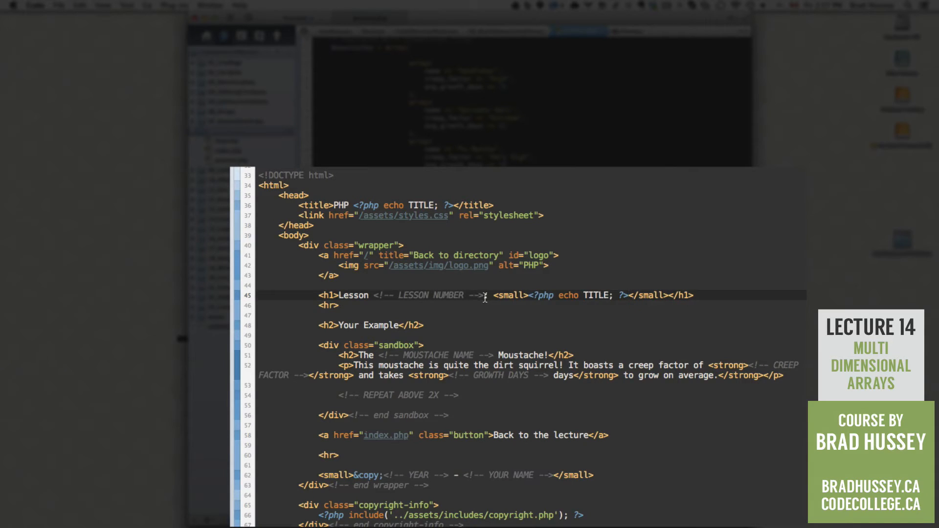
{"action": "double_click", "coordinate": [417, 295]}
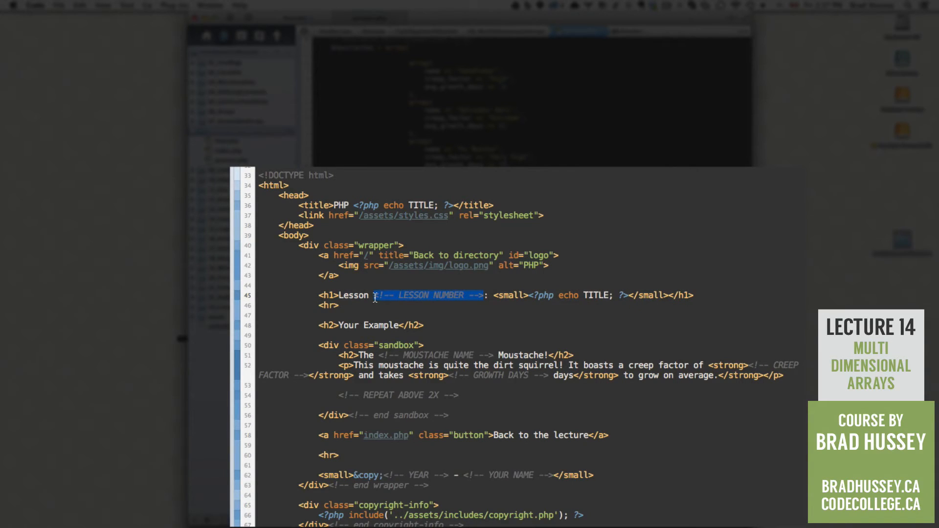
{"action": "type", "text": "<?php echo ?>"}
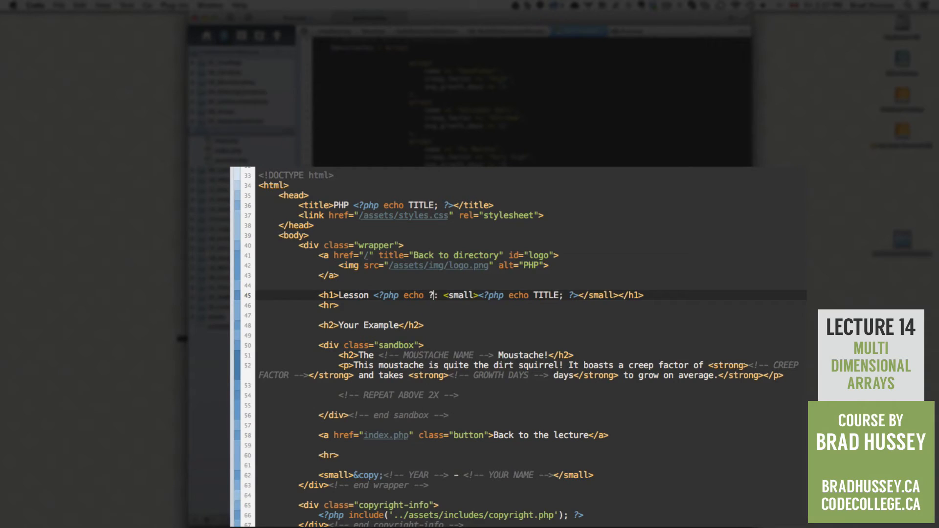
{"action": "type", "text": "$lesson_num;"}
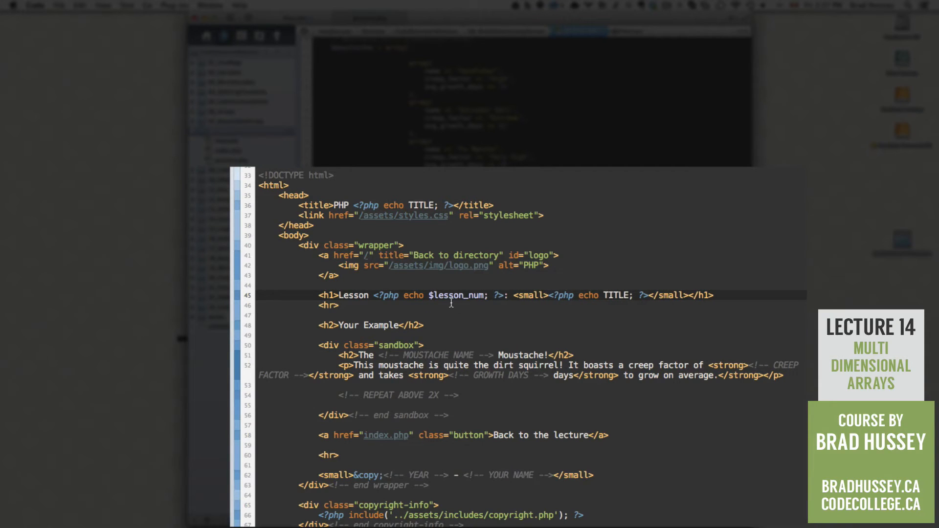
Make the footer echo the current year with date('Y') and $my_name
{"action": "scroll", "scroll_direction": "down", "scroll_amount": 3}
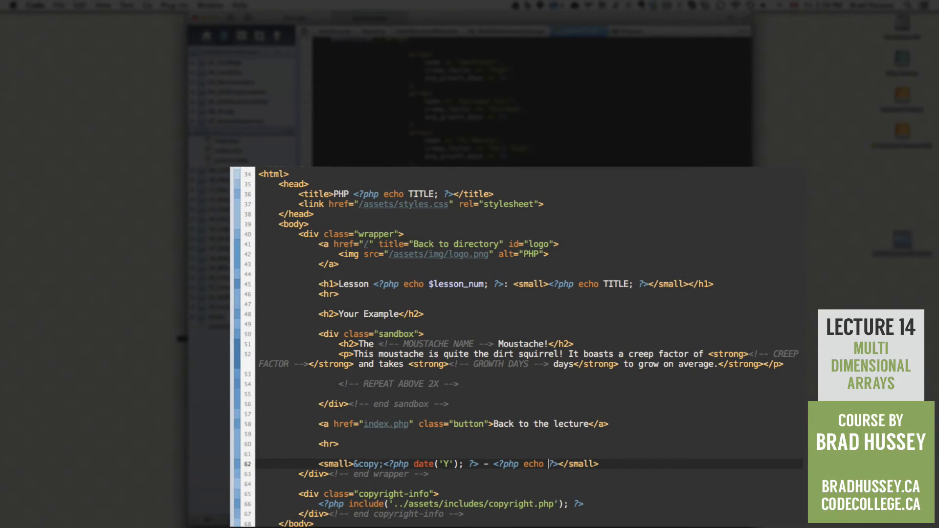
{"action": "type", "text": "$my_name;"}
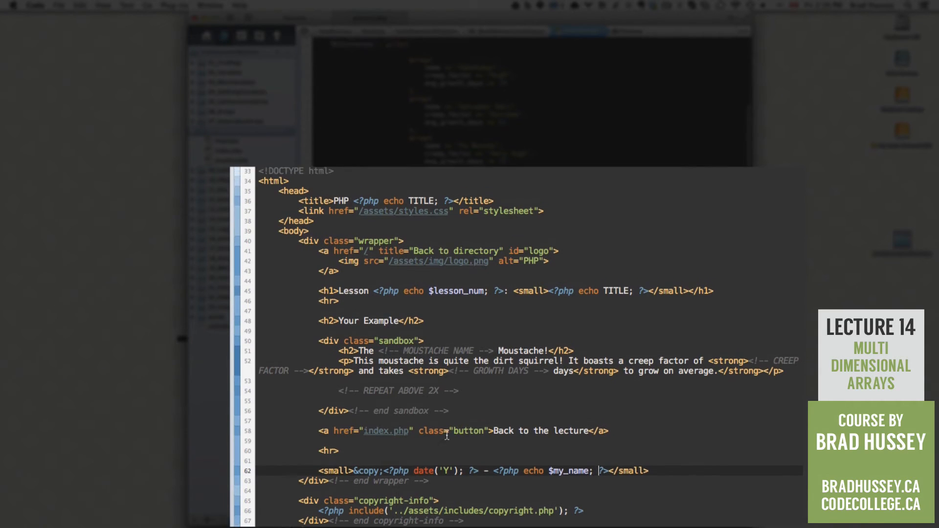
{"action": "scroll", "scroll_direction": "down", "scroll_amount": 3}
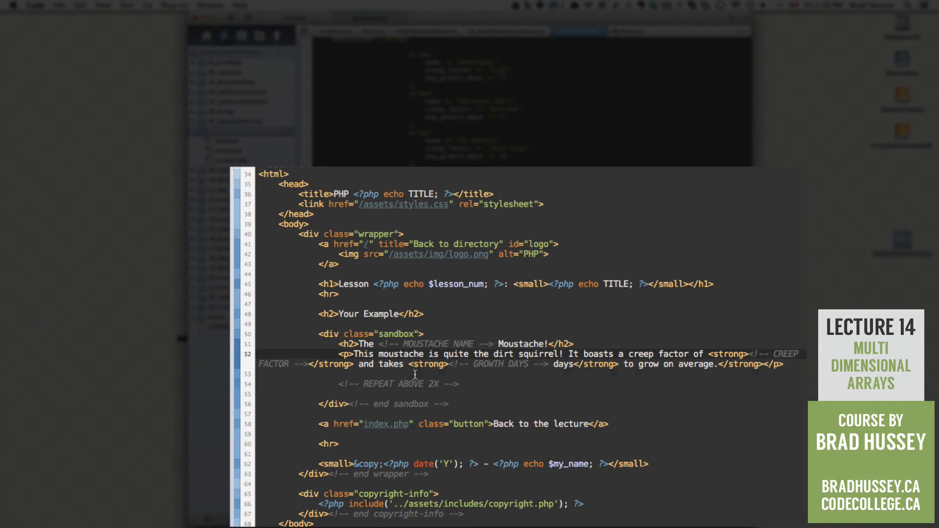
{"action": "double_click", "coordinate": [431, 343]}
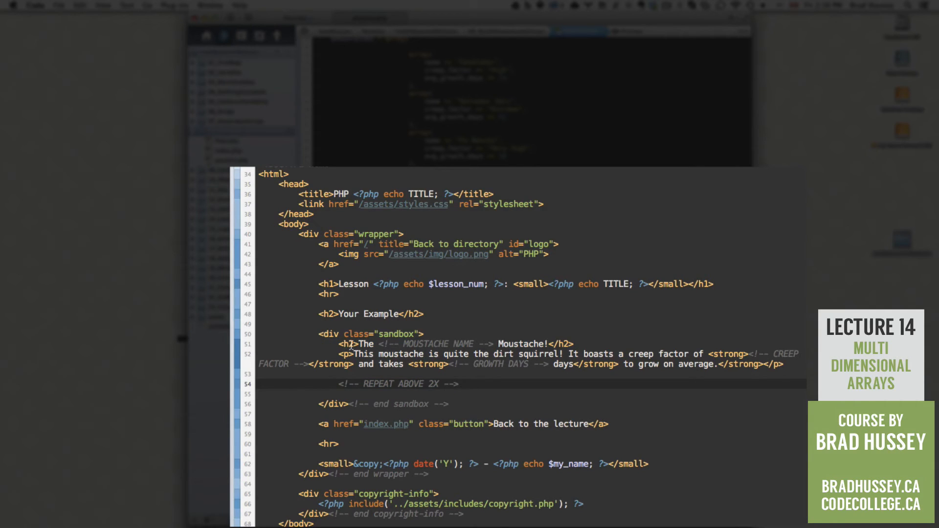
{"action": "left_click_drag", "start_coordinate": [340, 343], "coordinate": [784, 364]}
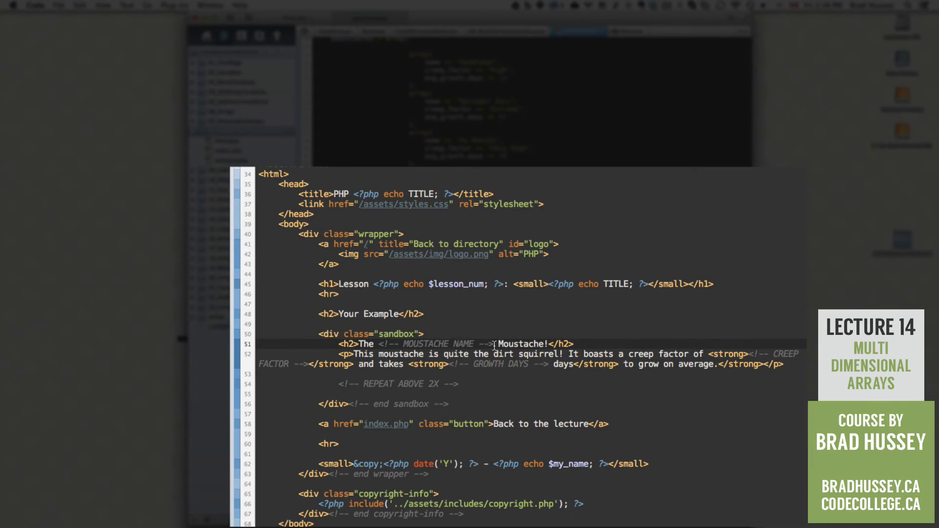
Replace the MOUSTACHE NAME comment with a PHP echo of $moustaches
{"action": "left_click_drag", "start_coordinate": [379, 344], "coordinate": [492, 343]}
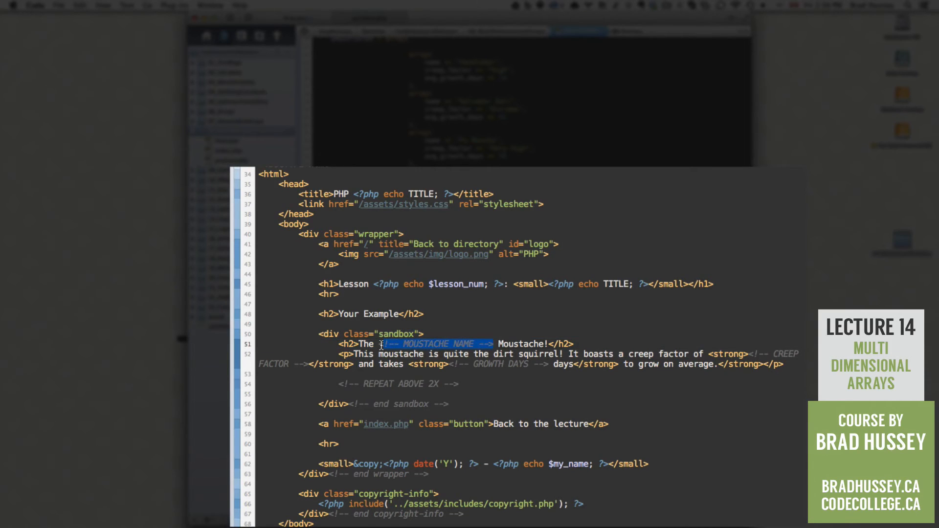
{"action": "mouse_move", "coordinate": [782, 397]}
{"action": "type", "text": "?php"}
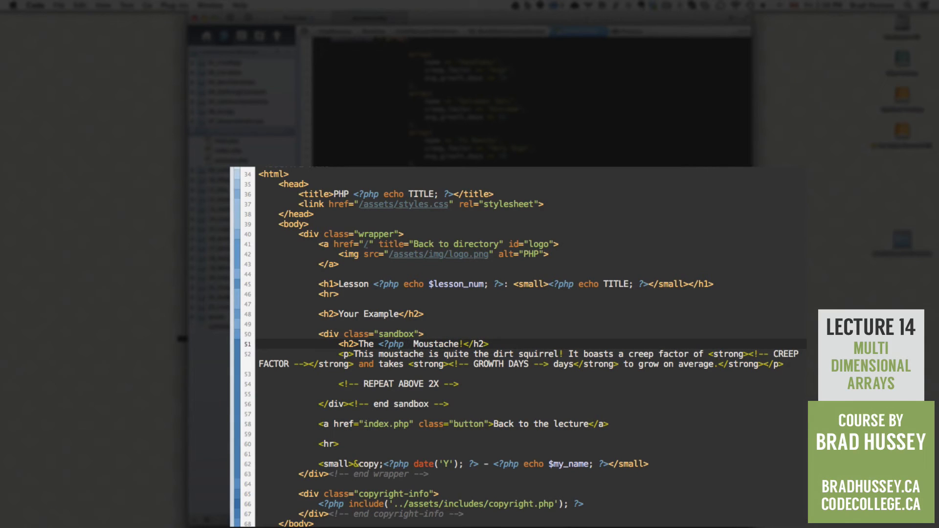
{"action": "type", "text": "echo?>"}
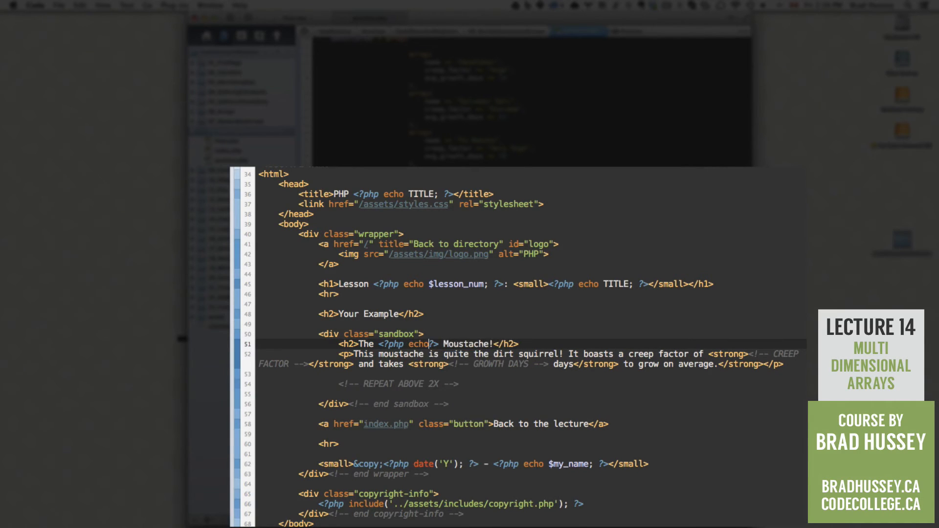
{"action": "type", "text": "$ha"}
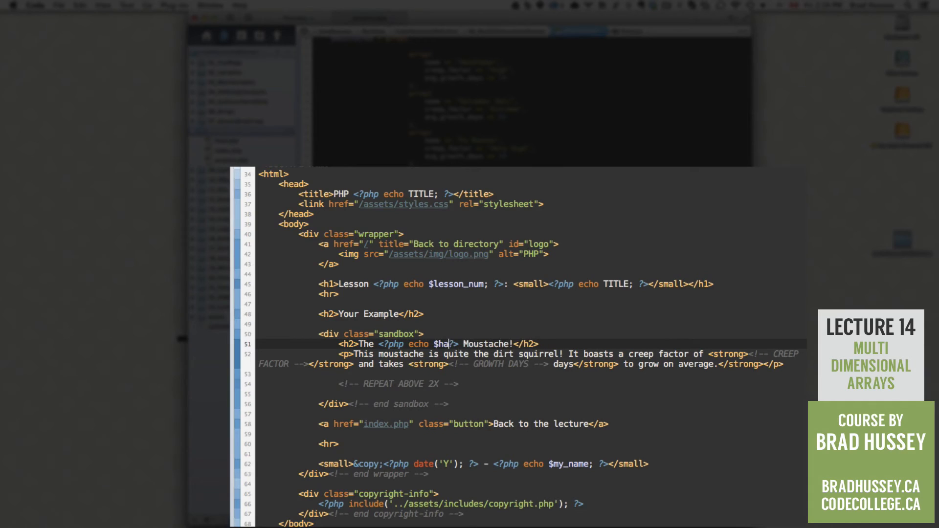
{"action": "type", "text": "oustaches;"}
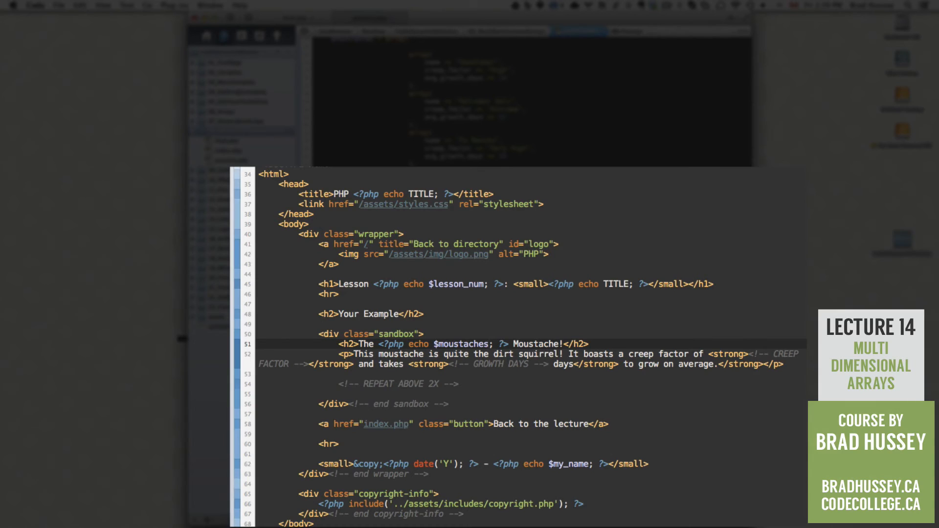
Index the echo as $moustaches[0][name] to pull the first moustache's name
{"action": "left_click", "coordinate": [490, 343]}
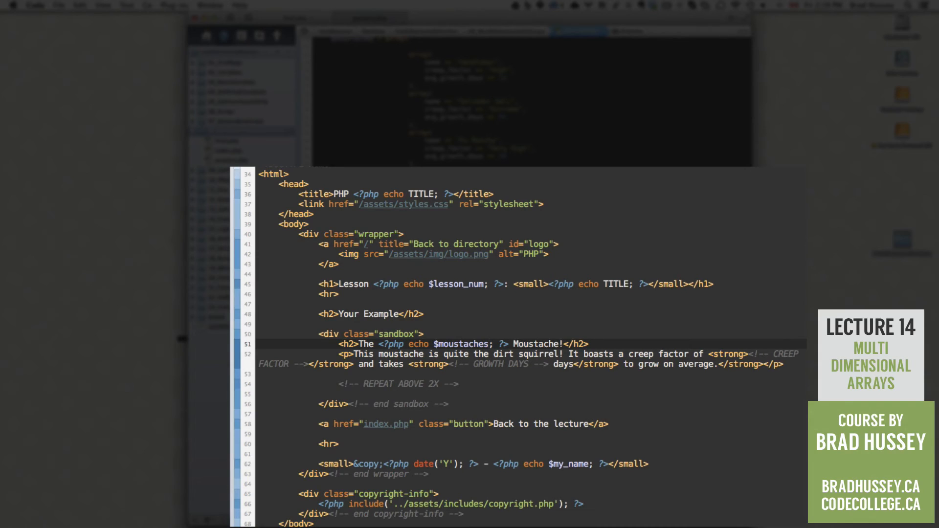
{"action": "type", "text": "[][]"}
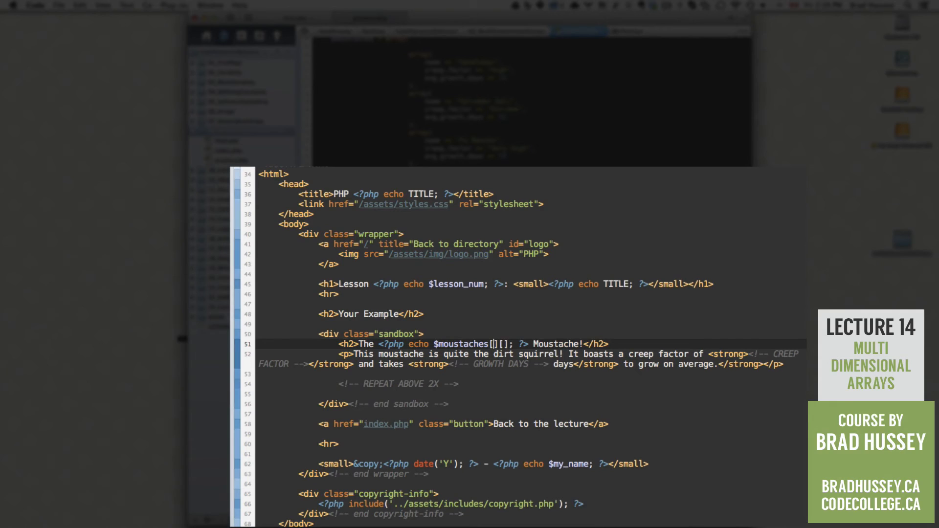
{"action": "type", "text": "0"}
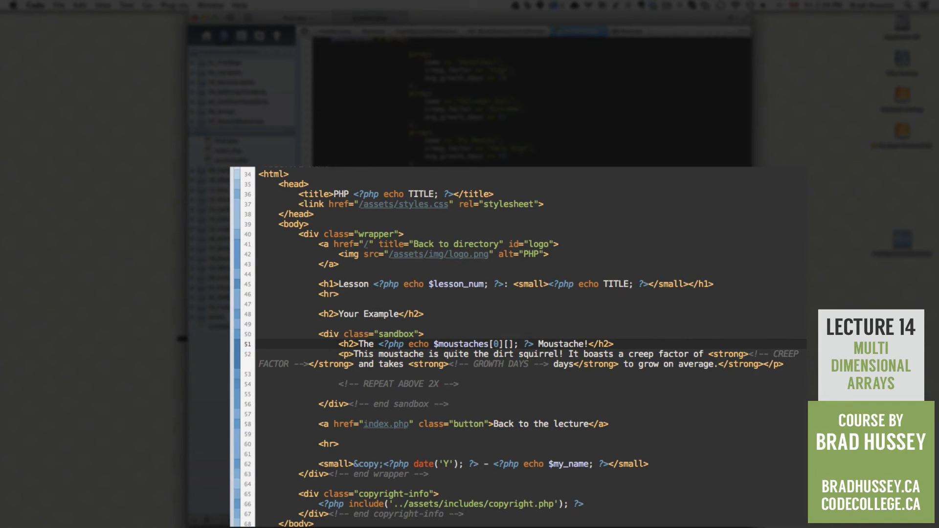
{"action": "type", "text": "name"}
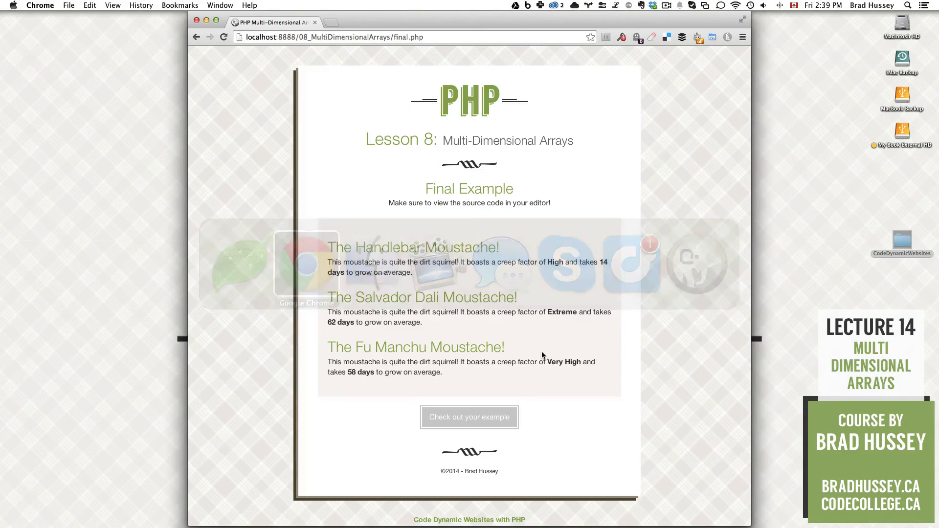
Return from the final.php example in Chrome to the practice code in Coda
{"action": "left_click", "coordinate": [468, 416]}
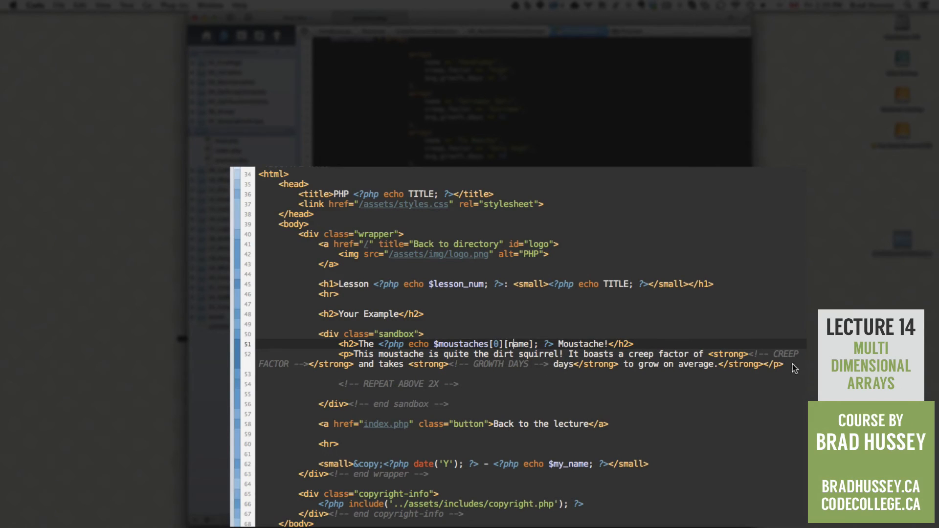
Replace the creep factor comment with <?php echo $moustaches[0][creep_factor]; ?>
{"action": "left_click_drag", "start_coordinate": [751, 353], "coordinate": [308, 364]}
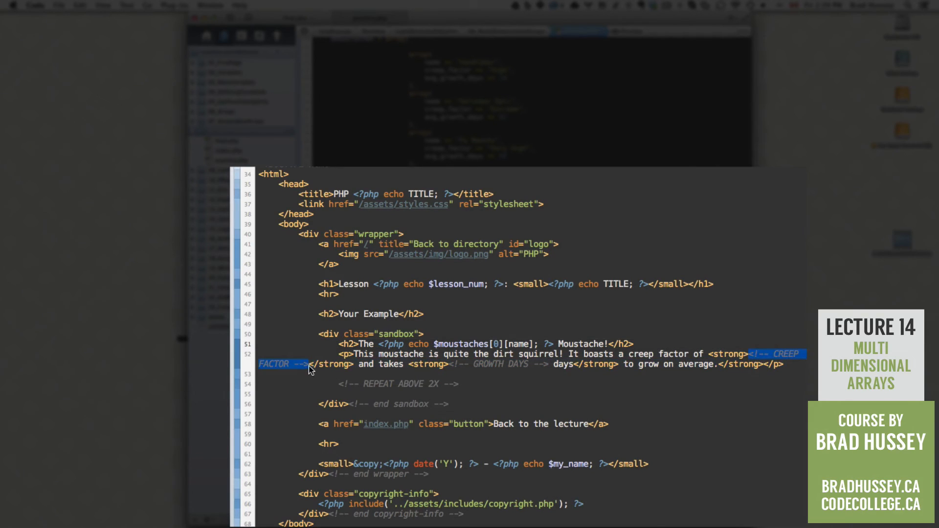
{"action": "mouse_move", "coordinate": [455, 382]}
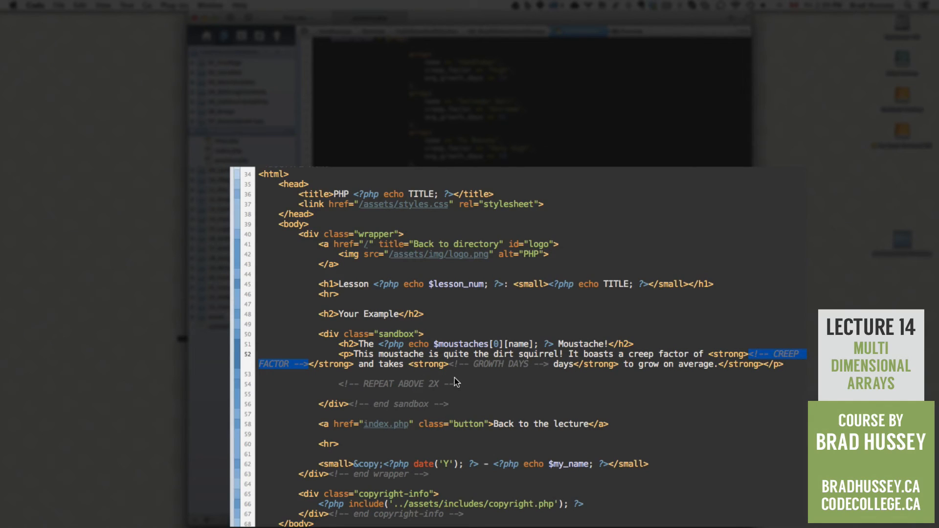
{"action": "type", "text": "<?php ?>"}
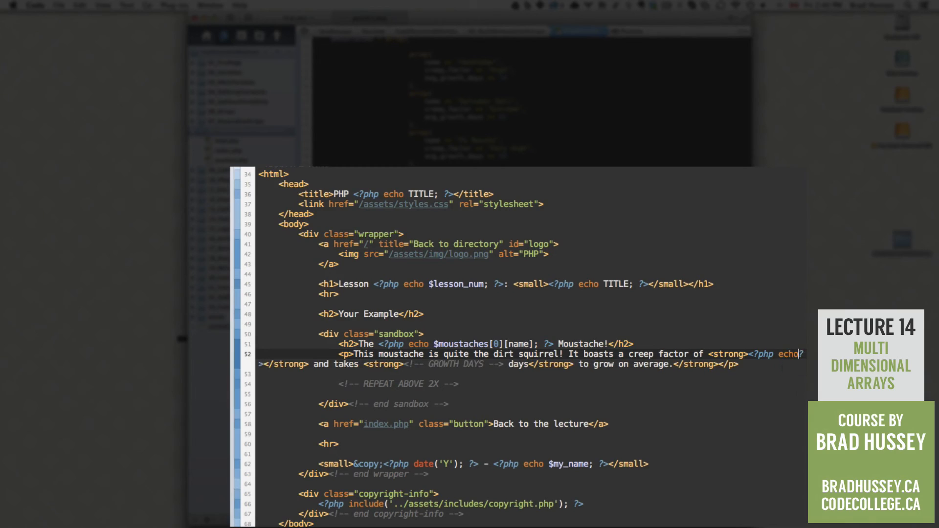
{"action": "type", "text": "$ha"}
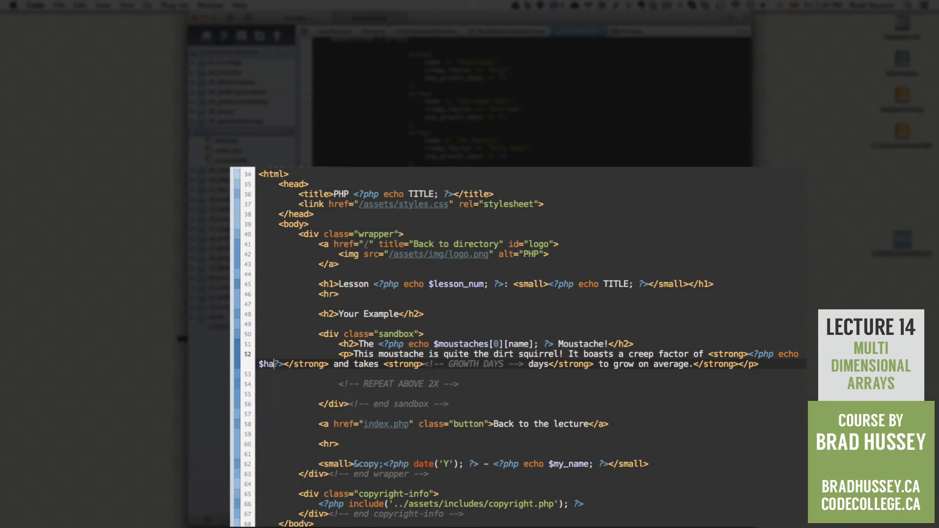
{"action": "type", "text": "moustaches[][];"}
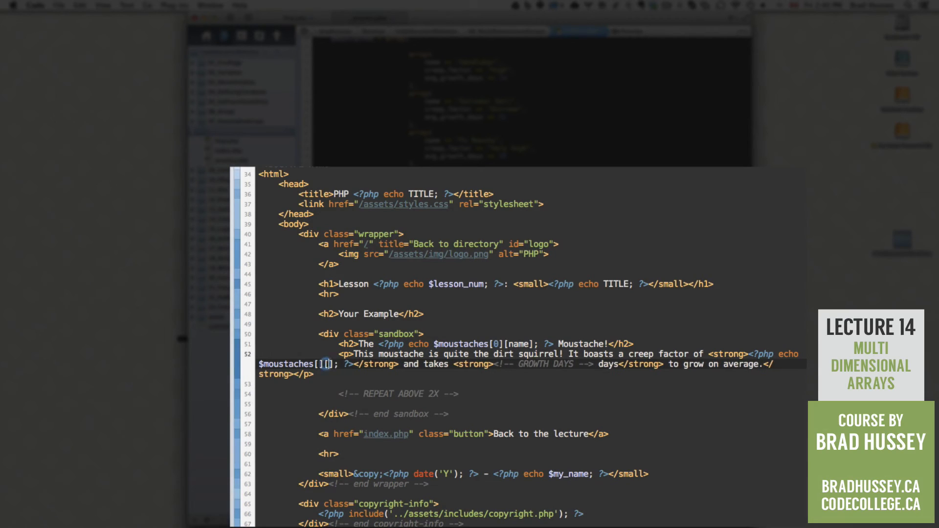
{"action": "type", "text": "[]"}
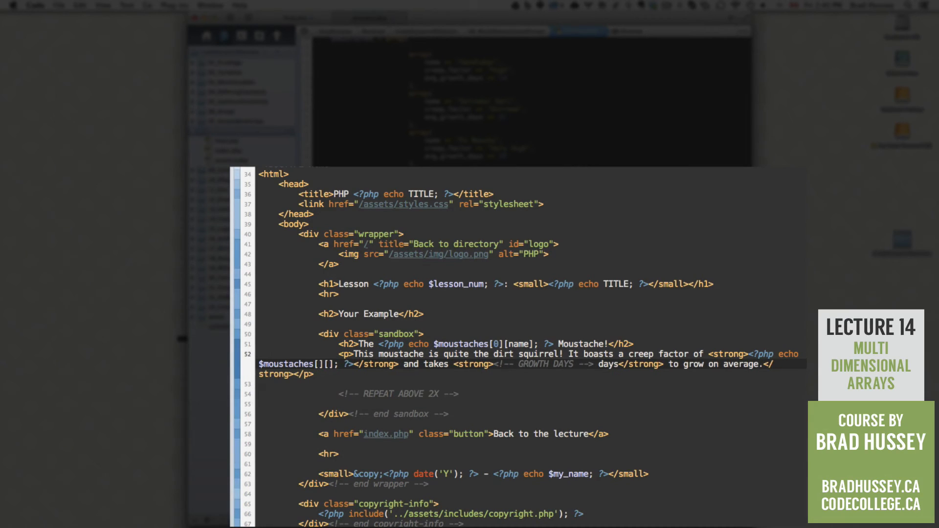
{"action": "type", "text": "0"}
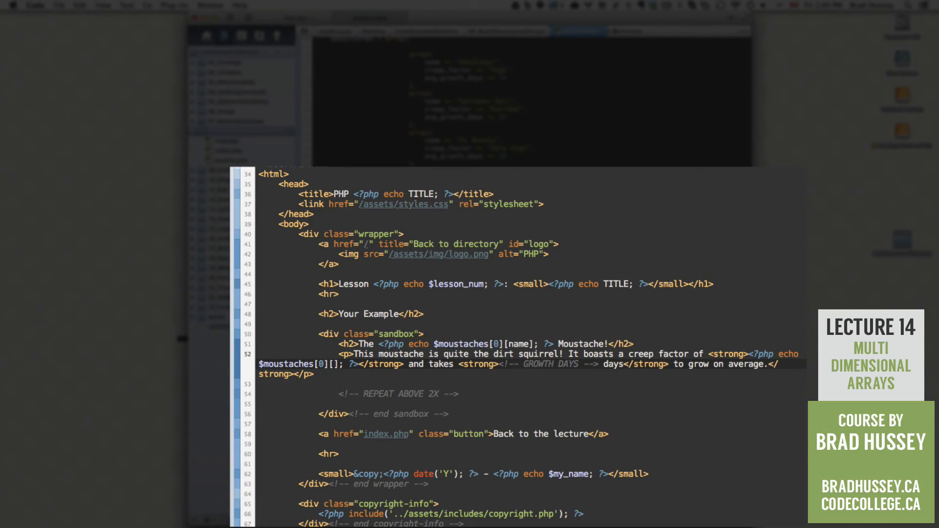
{"action": "type", "text": "creep_factor"}
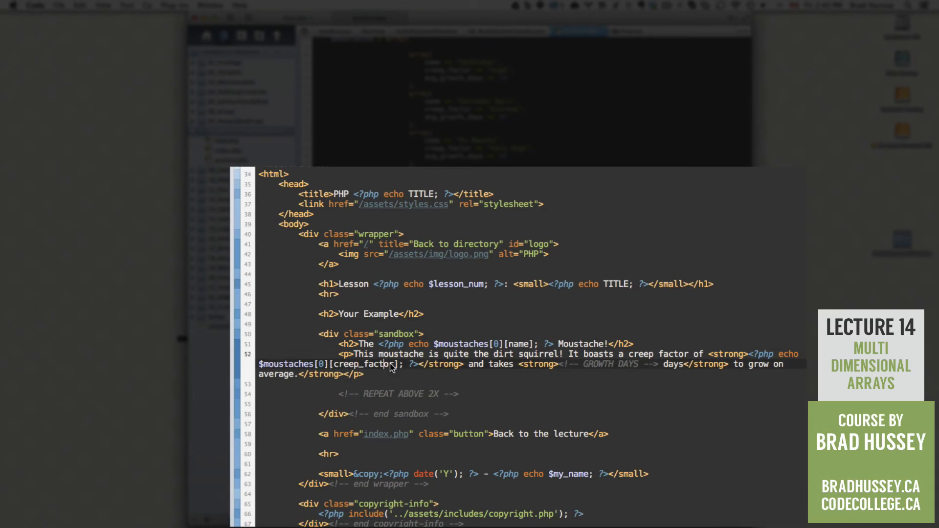
{"action": "mouse_move", "coordinate": [556, 369]}
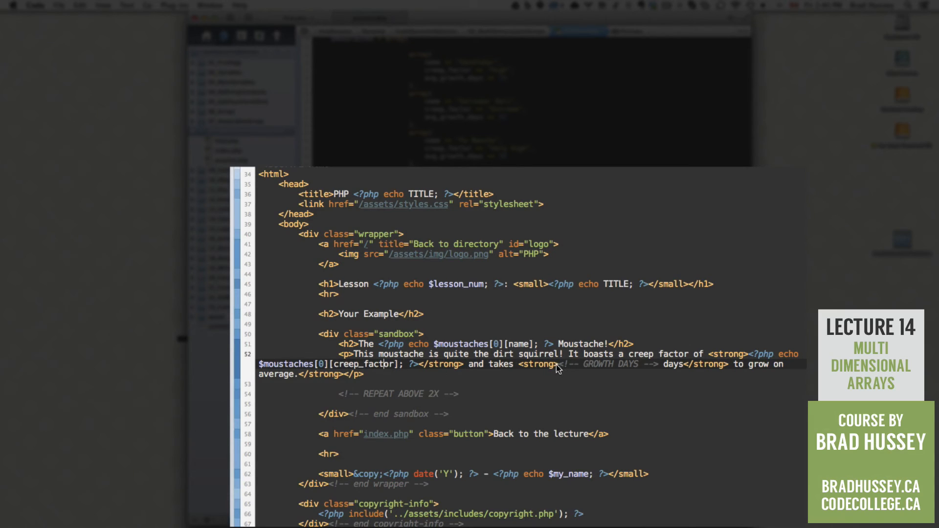
Replace the GROWTH DAYS comment with <?php echo $moustaches[0][avg_growth_days]; ?>
{"action": "left_click_drag", "start_coordinate": [557, 370], "coordinate": [655, 370]}
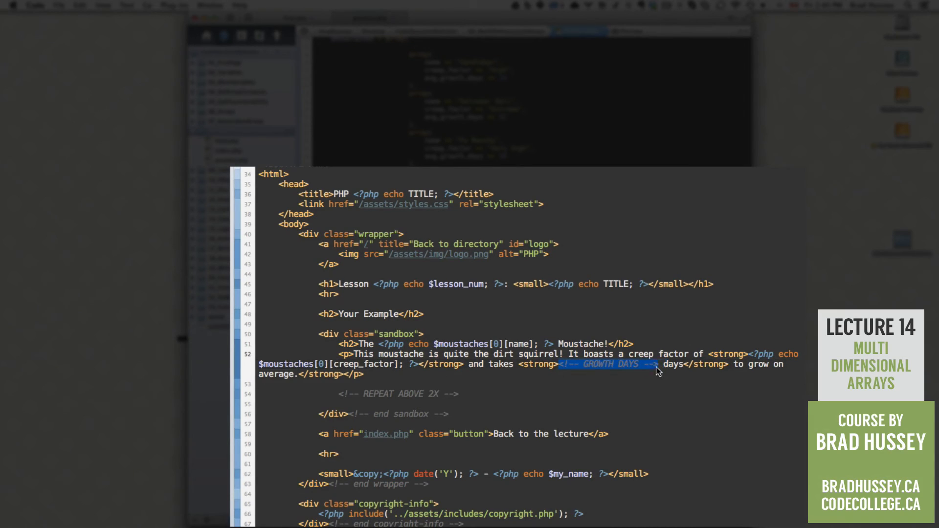
{"action": "type", "text": "<?php ?>"}
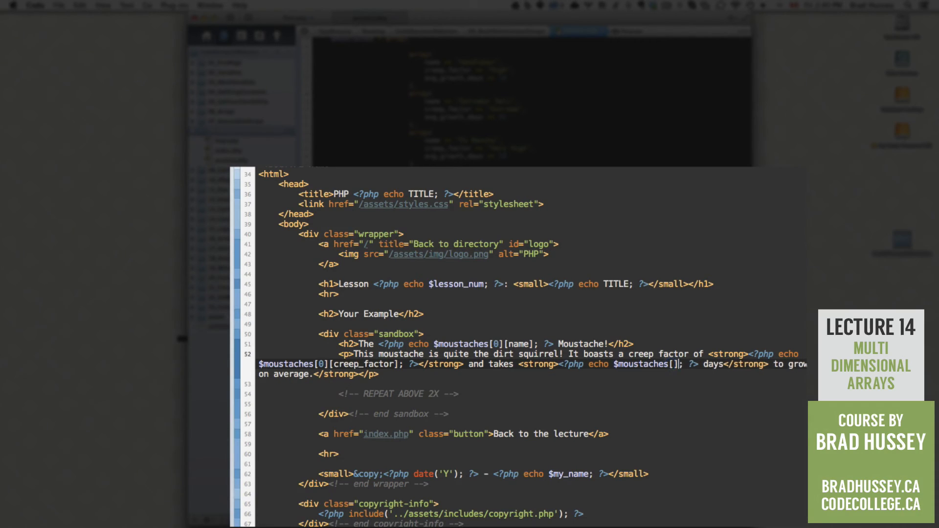
{"action": "type", "text": "[]"}
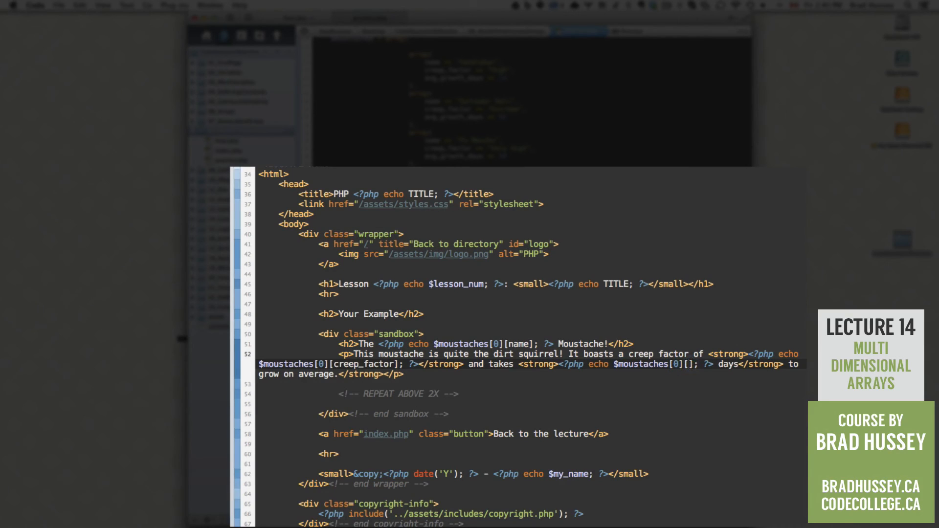
{"action": "type", "text": "avg_g"}
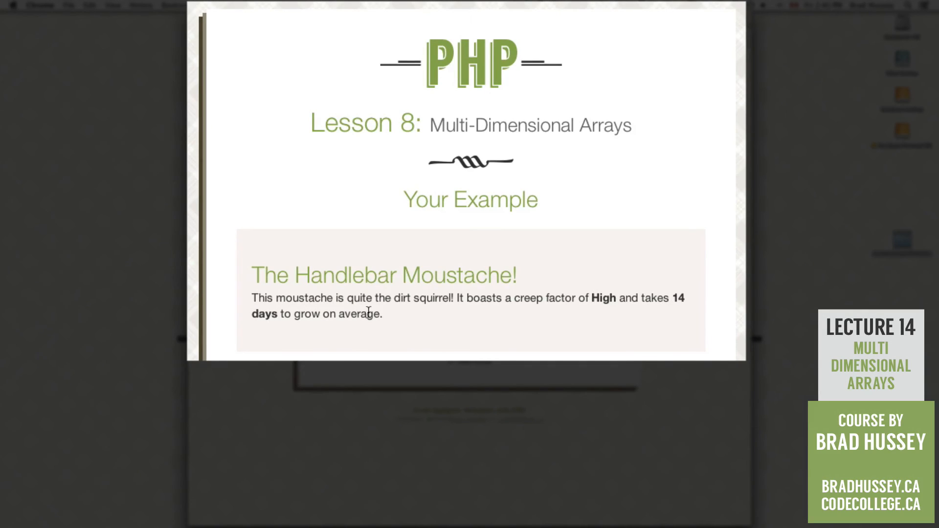
{"action": "mouse_move", "coordinate": [539, 313]}
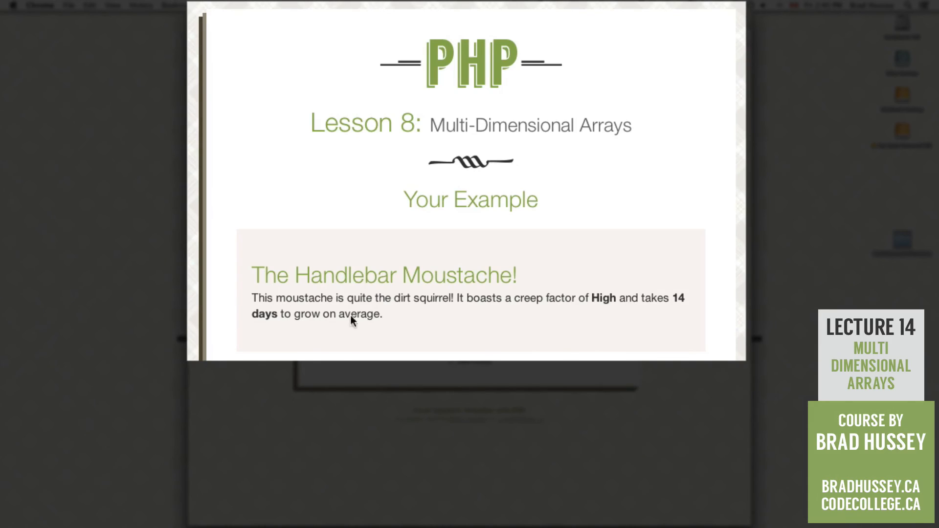
{"action": "mouse_move", "coordinate": [436, 317]}
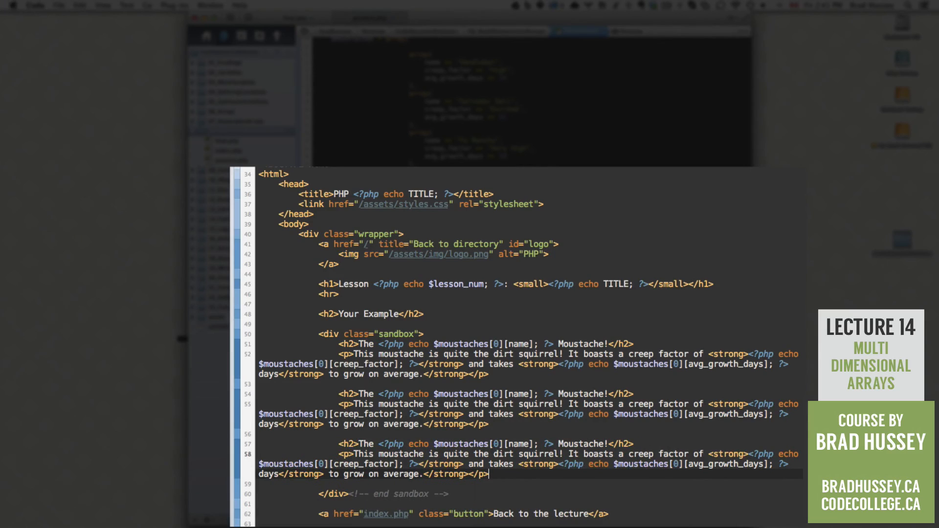
Change the array index to 1 in the second copied block and 2 in the third
{"action": "scroll", "scroll_direction": "down", "scroll_amount": 3}
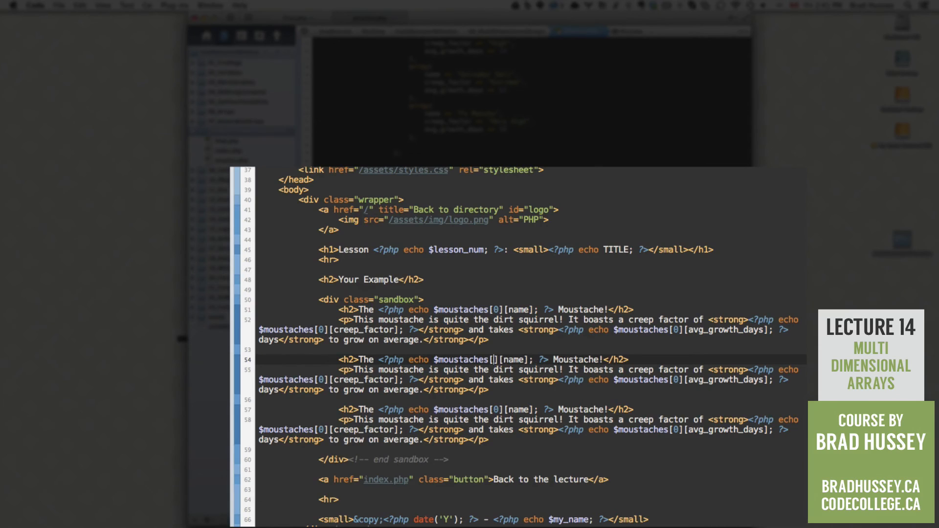
{"action": "type", "text": "1"}
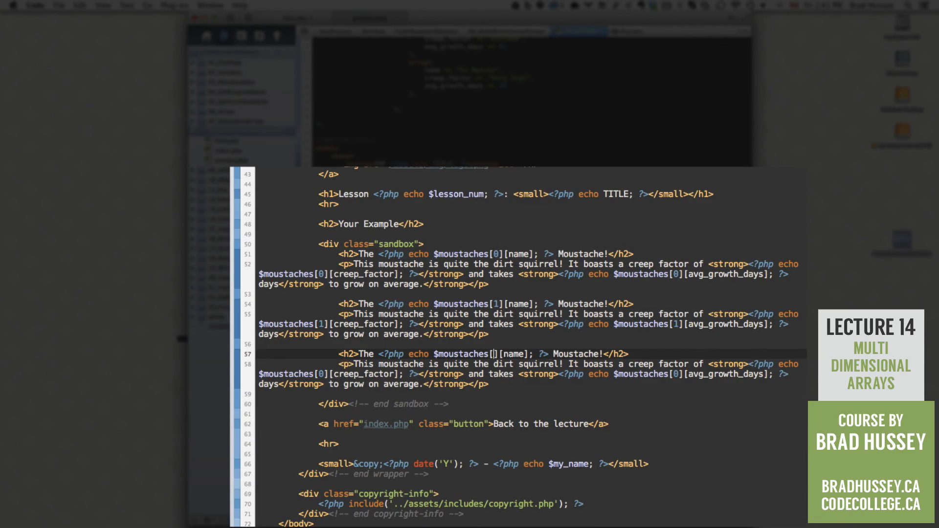
{"action": "type", "text": "2"}
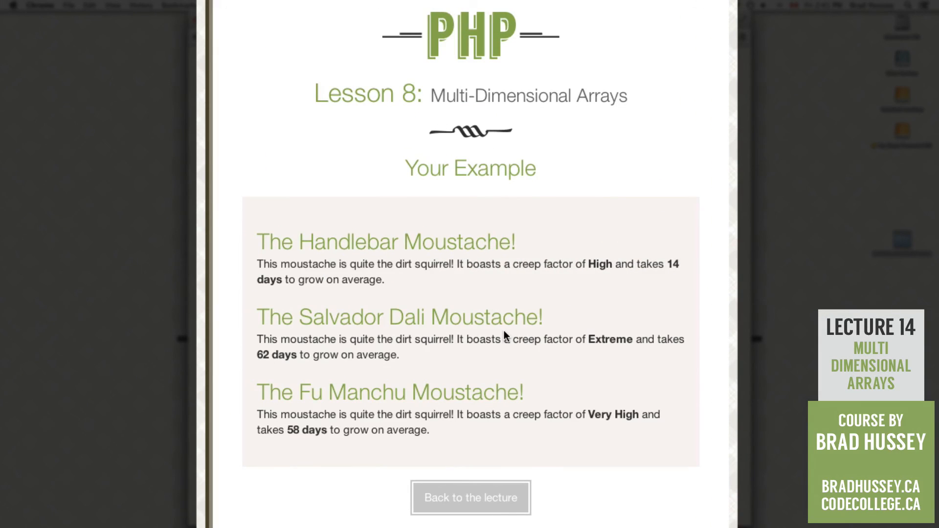
{"action": "mouse_move", "coordinate": [590, 353]}
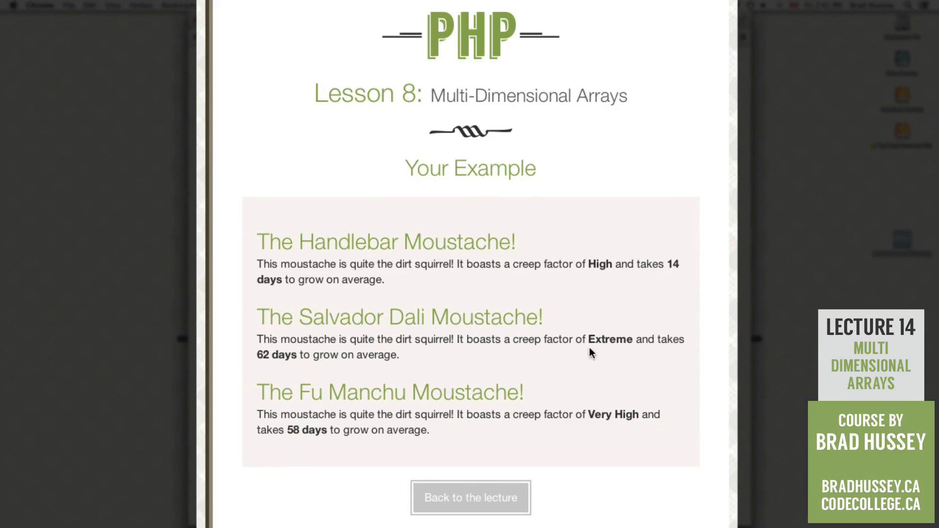
{"action": "mouse_move", "coordinate": [354, 366]}
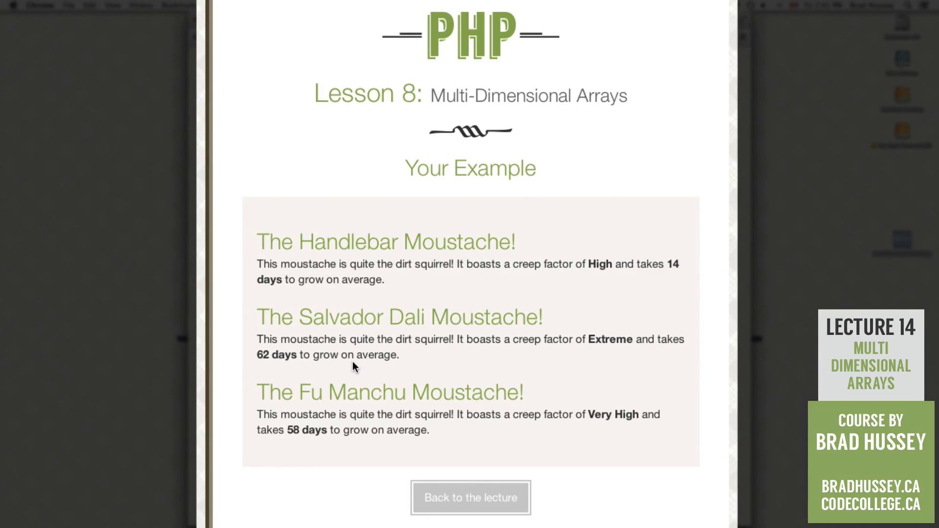
{"action": "mouse_move", "coordinate": [577, 420]}
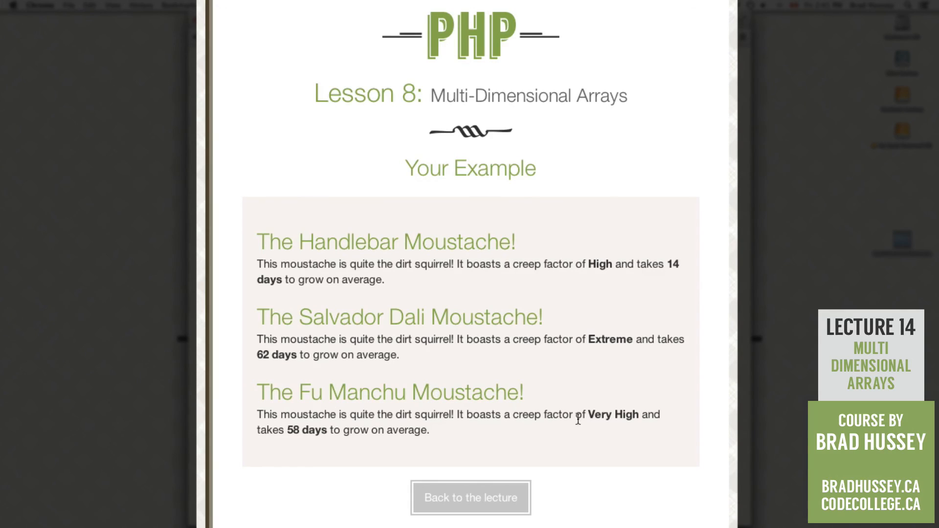
{"action": "mouse_move", "coordinate": [566, 523]}
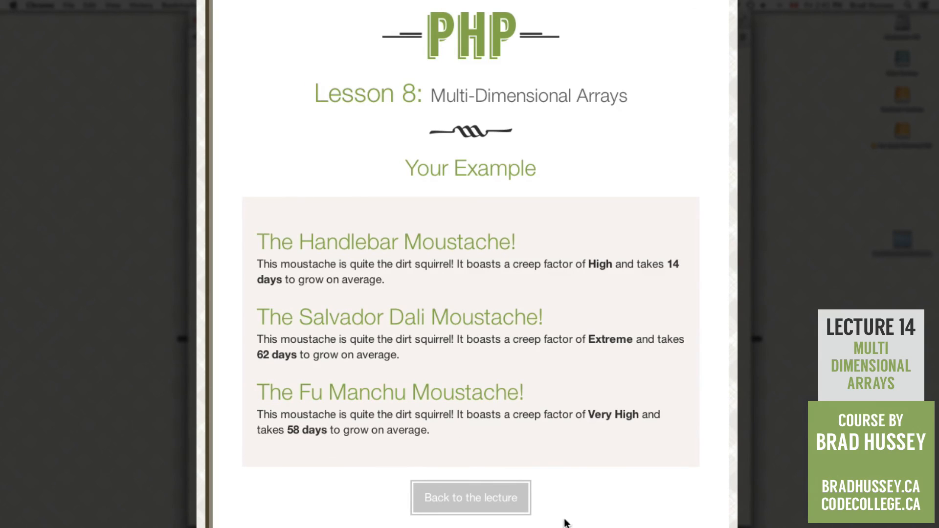
Scroll through the three moustache entries on the refreshed practice page in Chrome
{"action": "scroll", "scroll_direction": "down", "scroll_amount": 3}
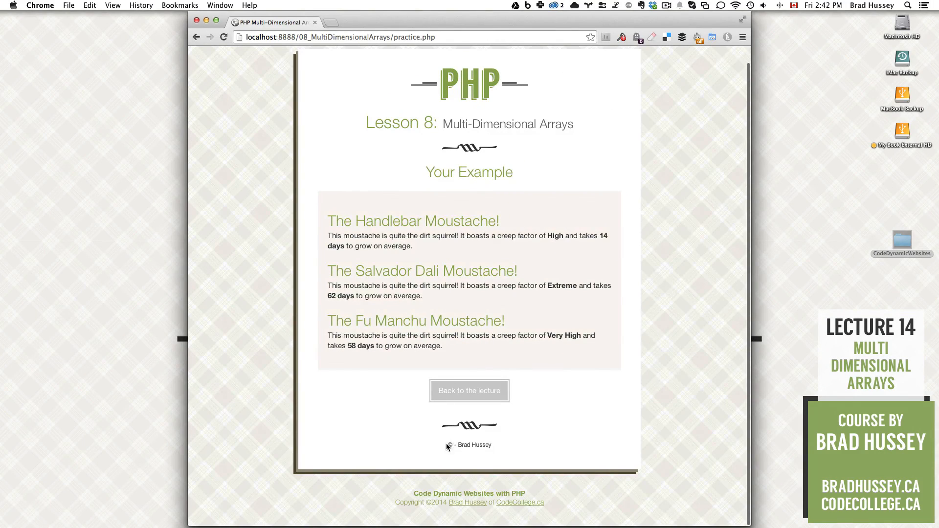
{"action": "mouse_move", "coordinate": [519, 446]}
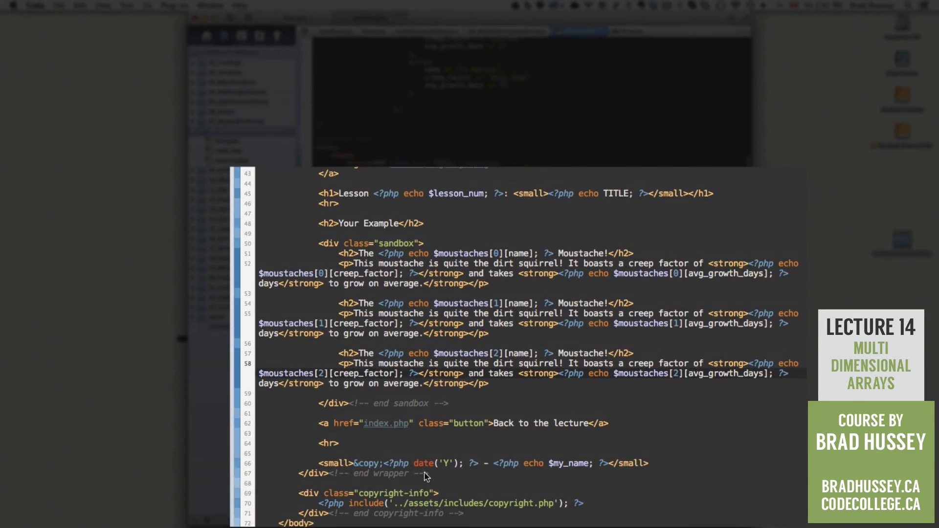
{"action": "left_click", "coordinate": [420, 463]}
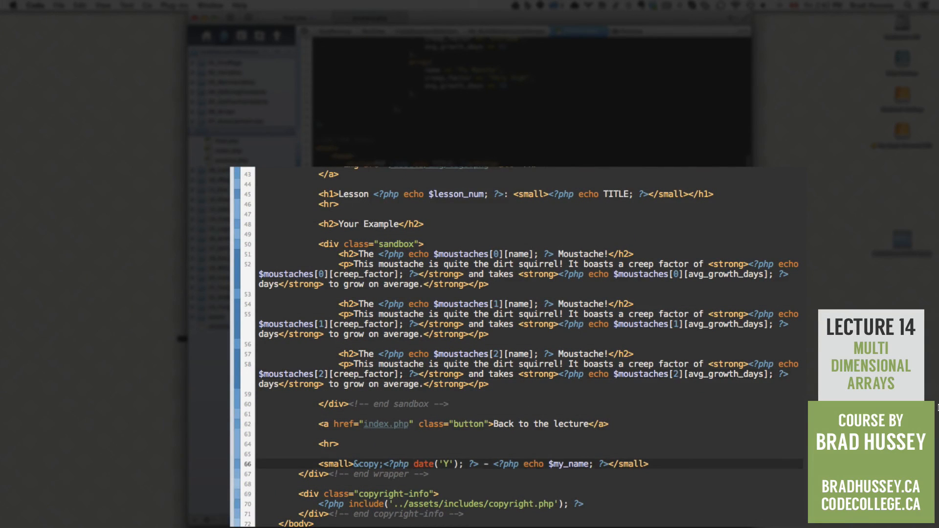